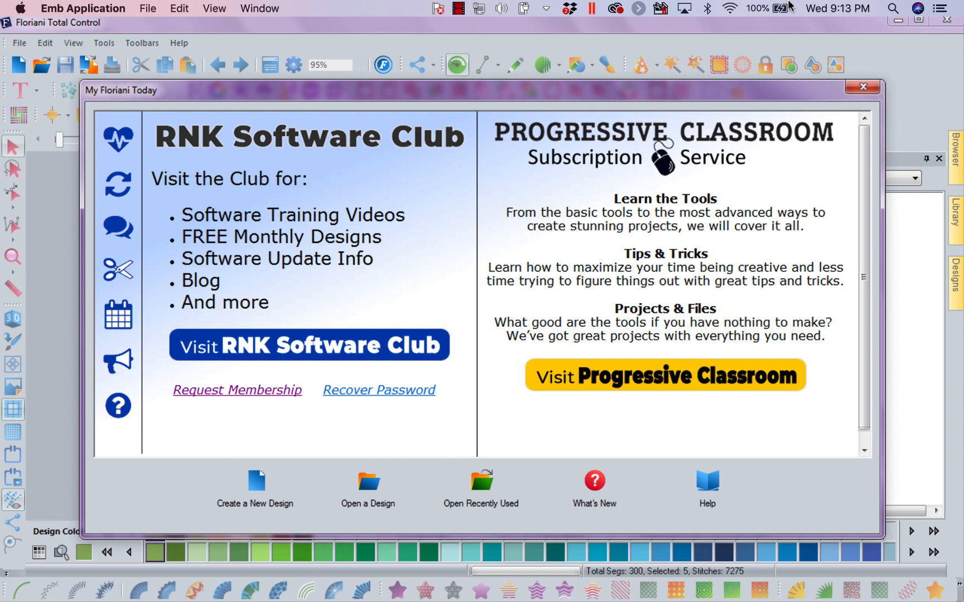
mouse_move(523, 90)
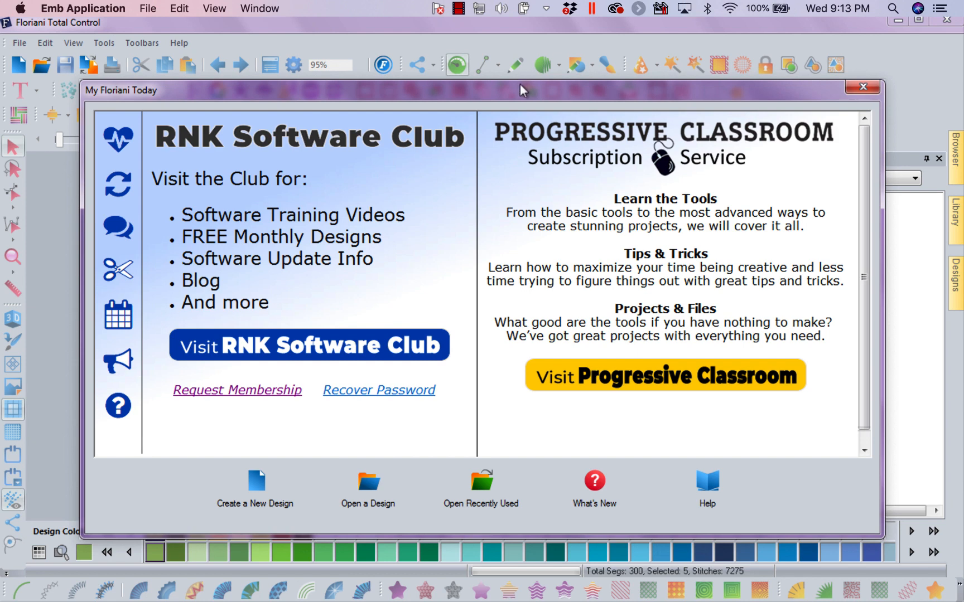
Move the My Floriani Today welcome window aside, then close it.
drag(522, 90, 500, 85)
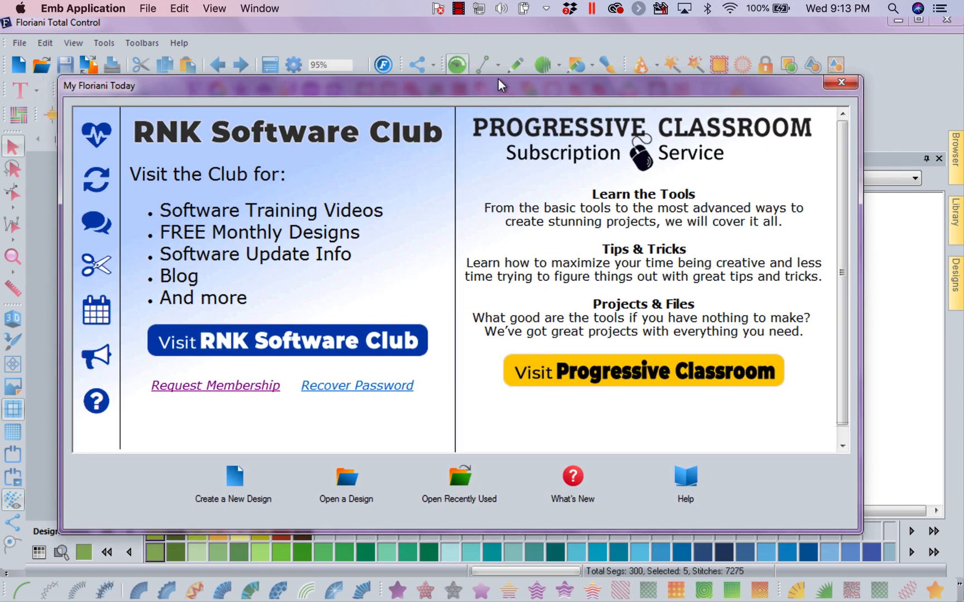
drag(498, 86, 510, 90)
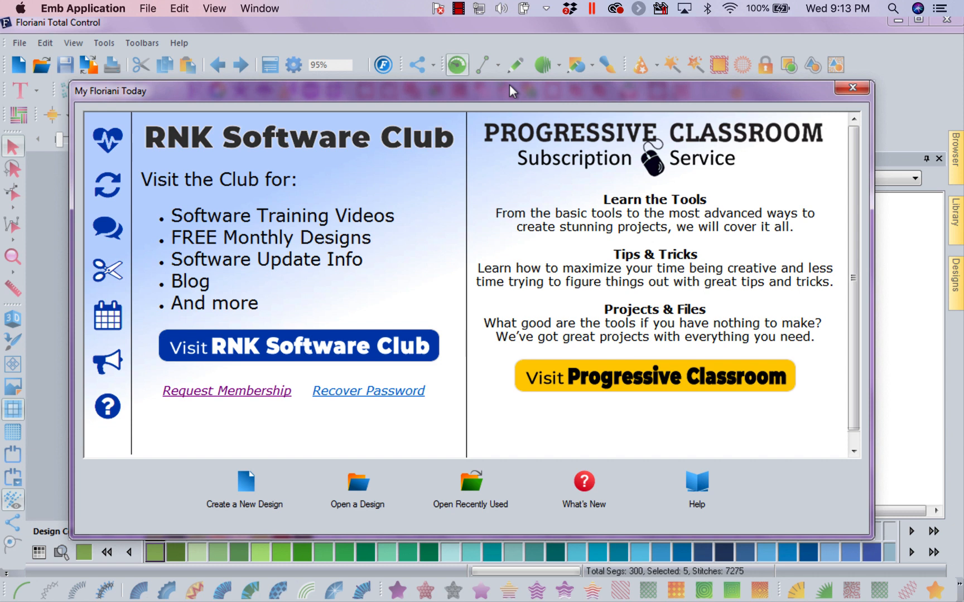
mouse_move(519, 102)
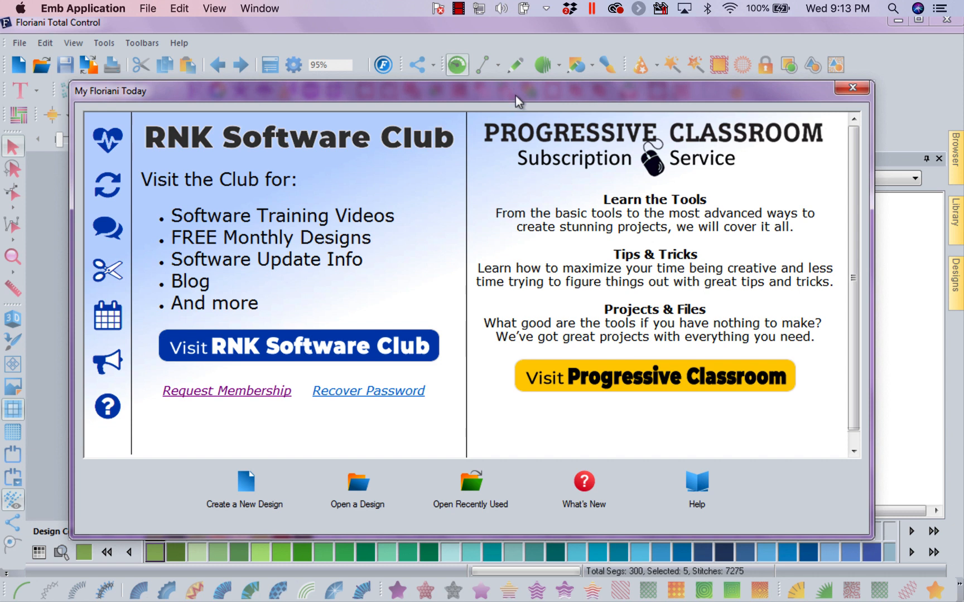
mouse_move(813, 123)
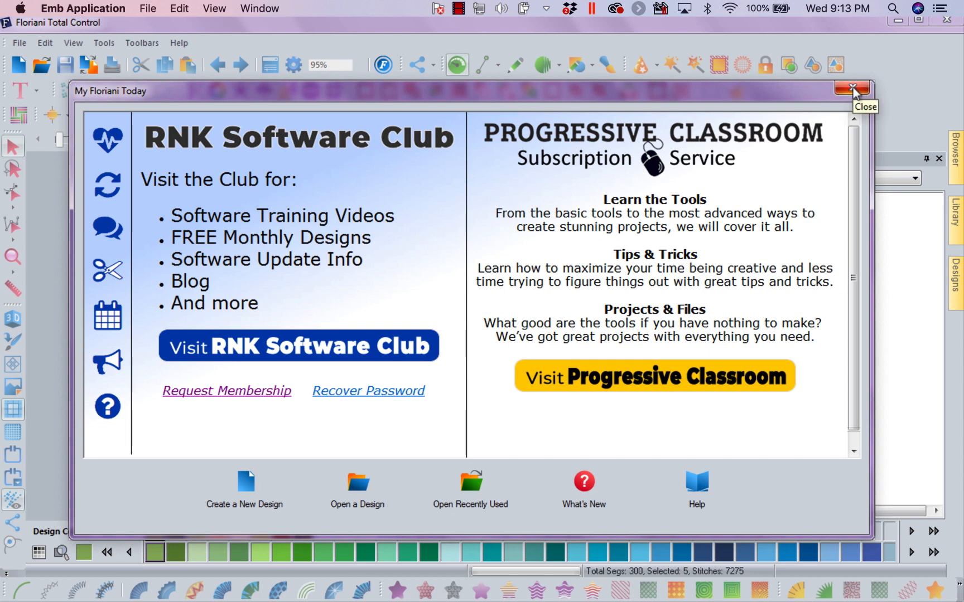
click(854, 90)
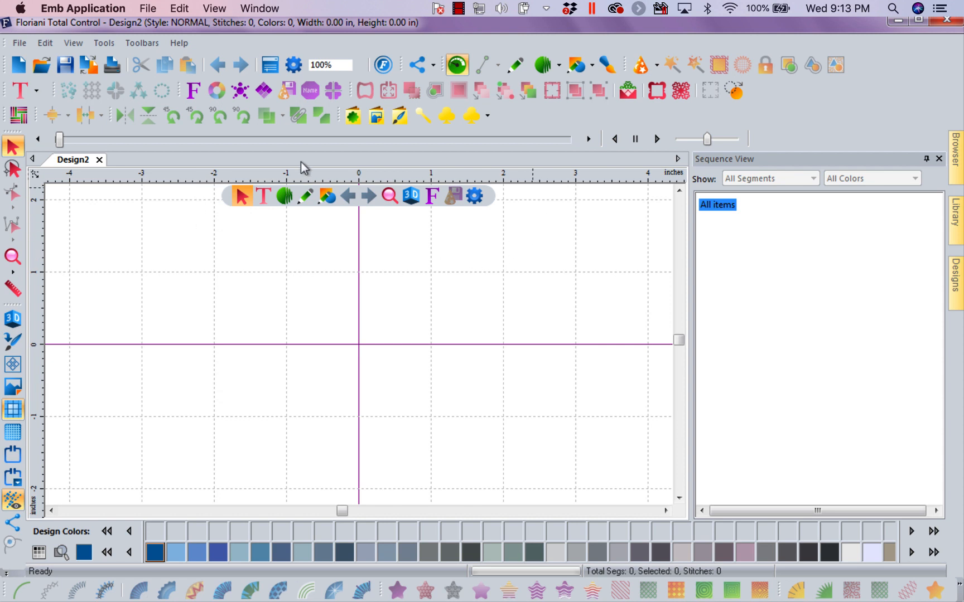
mouse_move(306, 195)
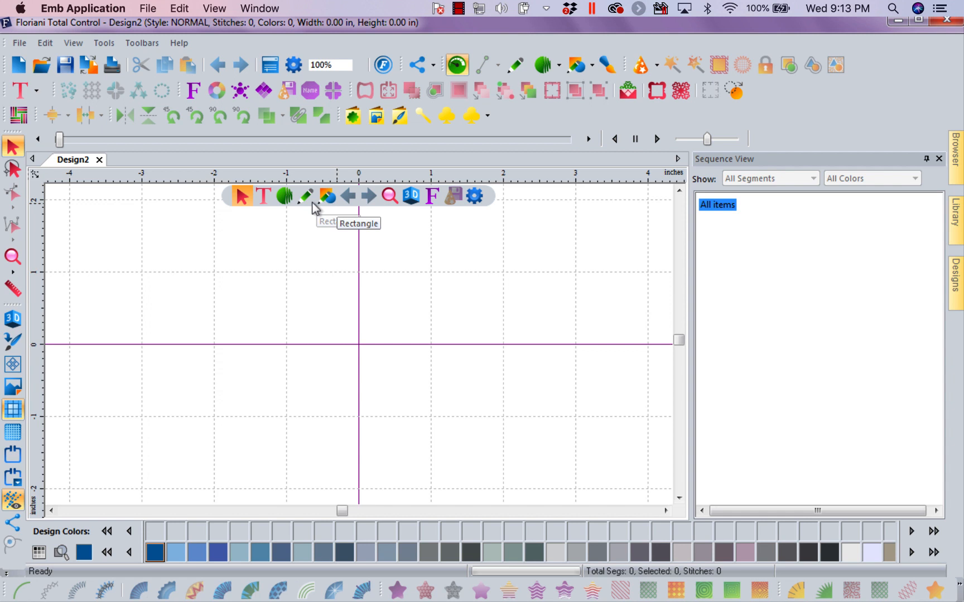
mouse_move(474, 195)
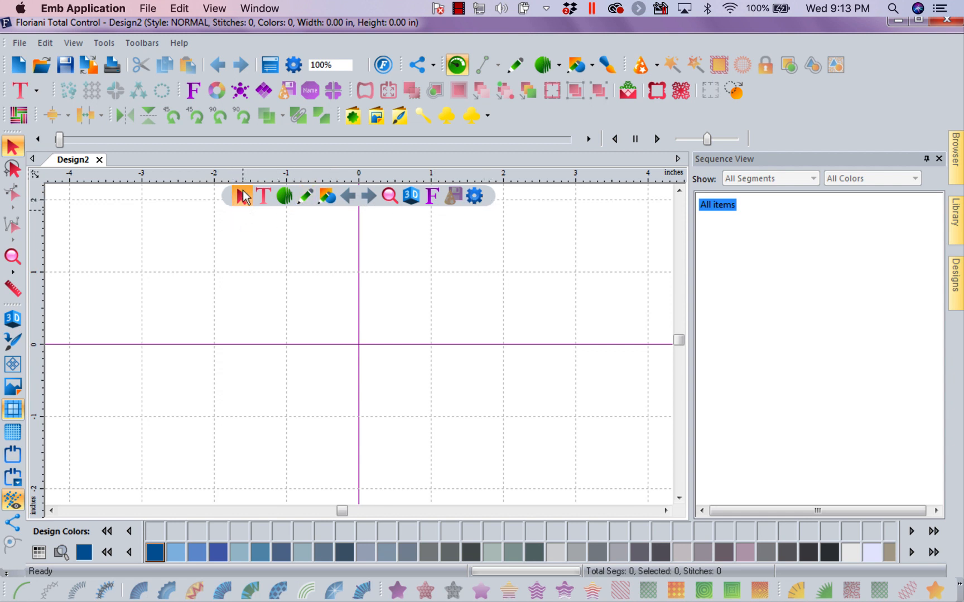
mouse_move(241, 195)
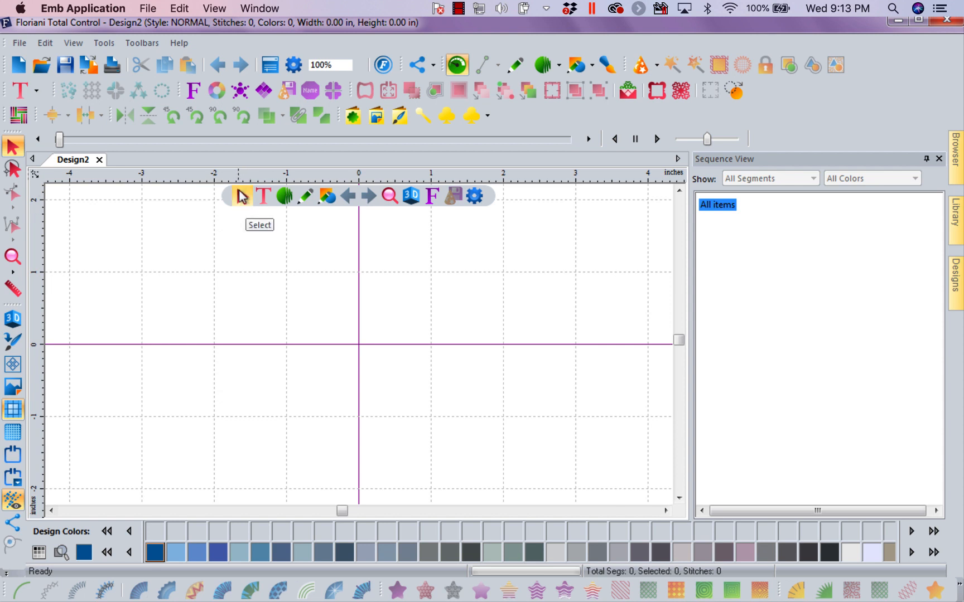
mouse_move(474, 195)
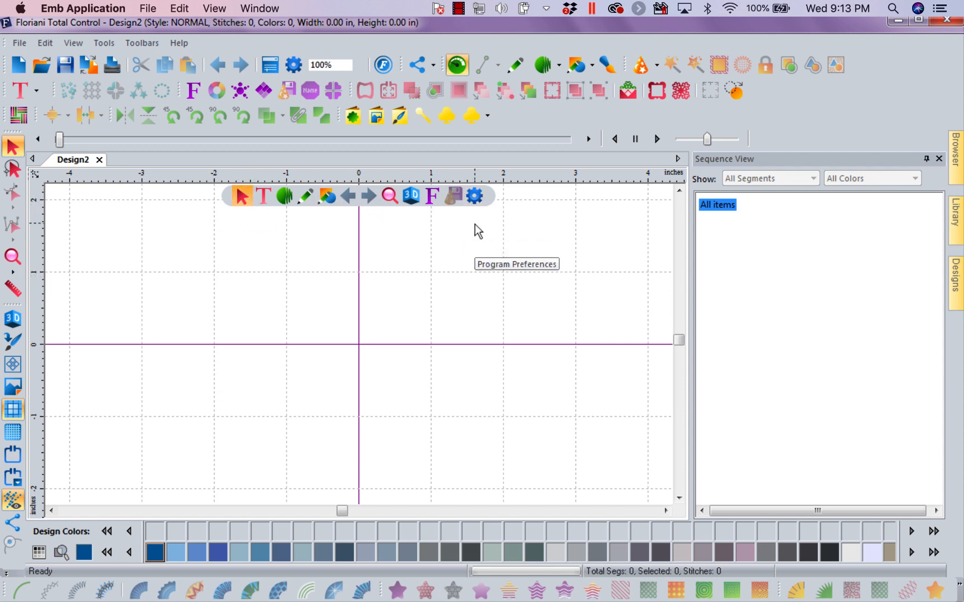
mouse_move(241, 195)
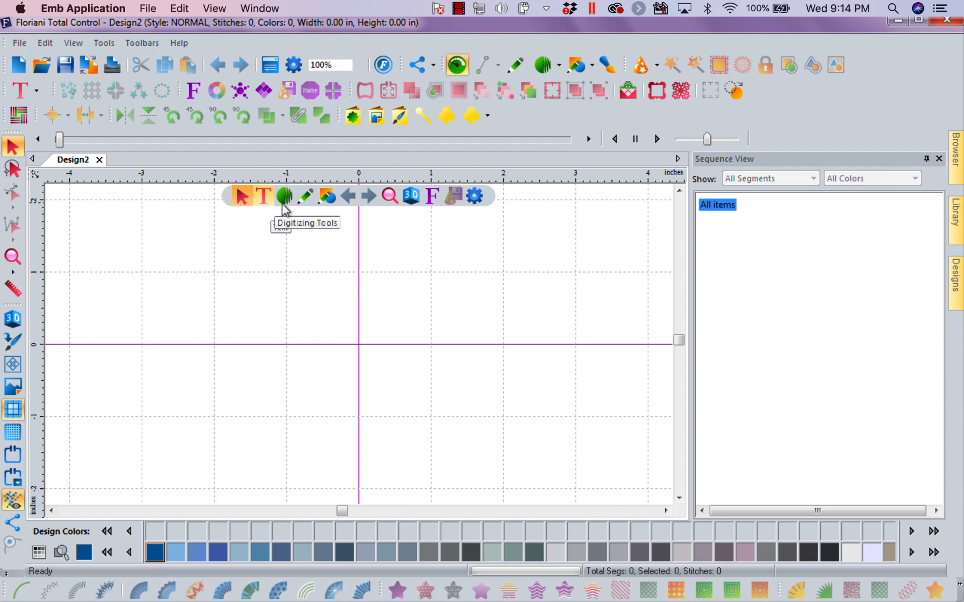
mouse_move(306, 195)
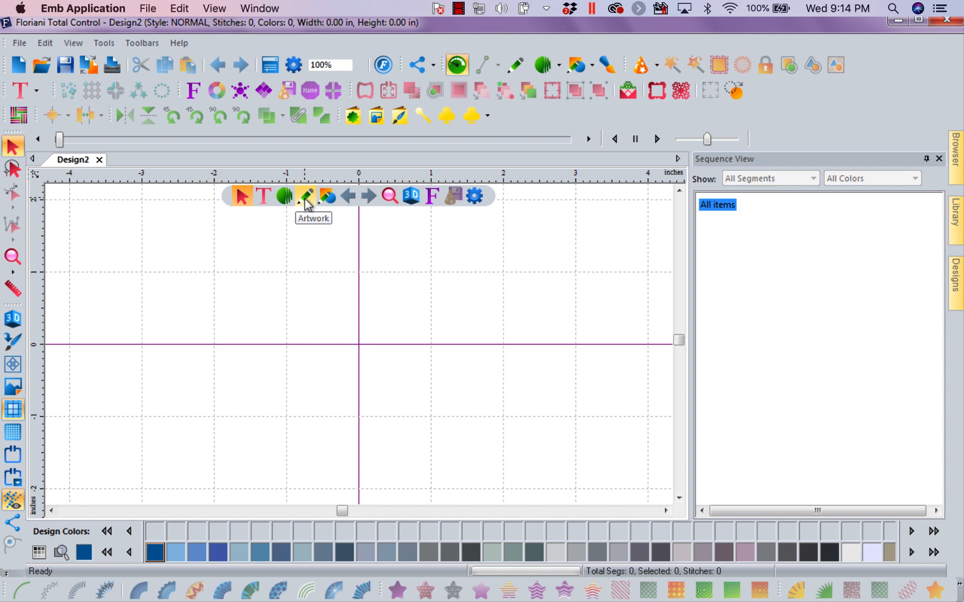
mouse_move(327, 199)
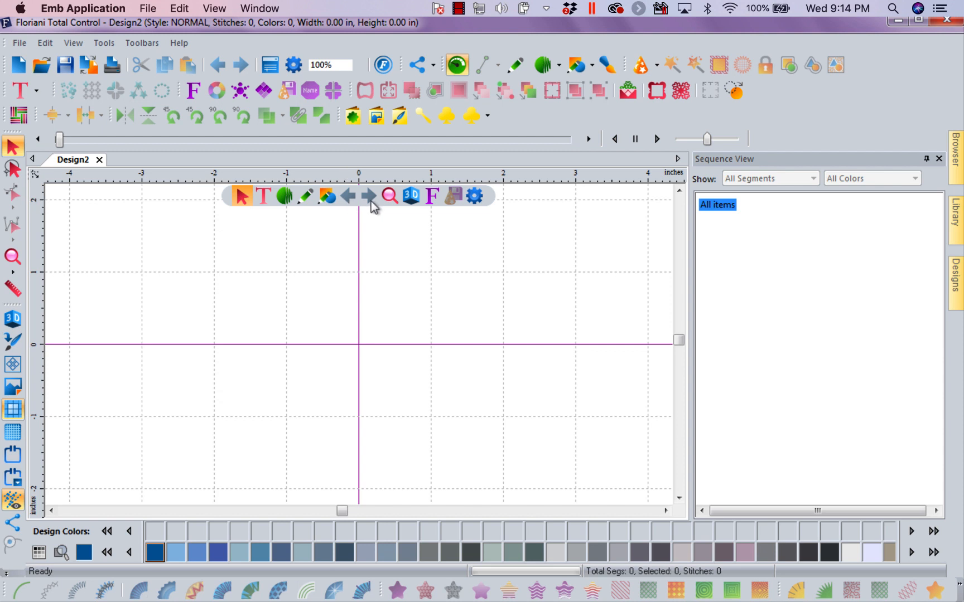
mouse_move(414, 208)
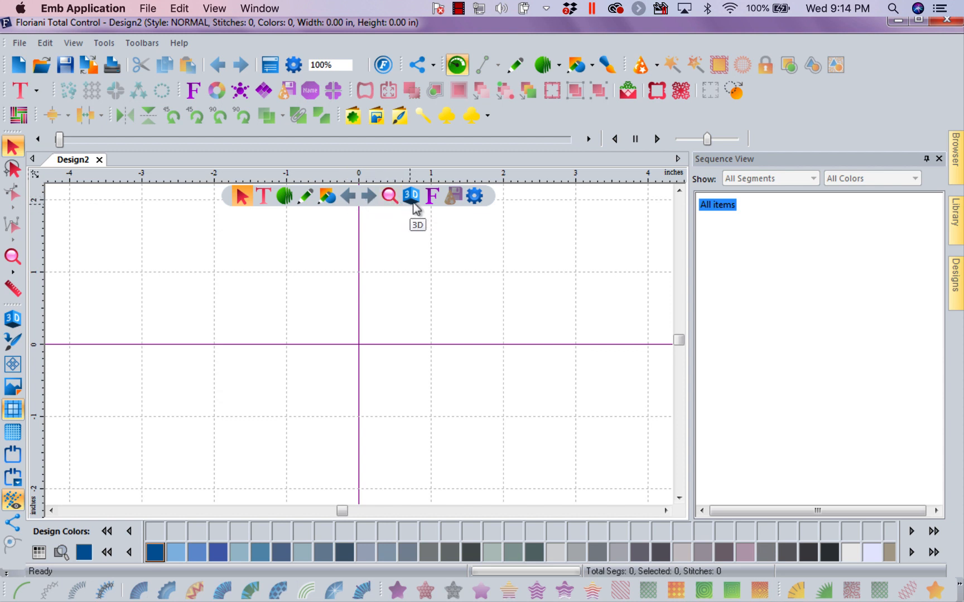
mouse_move(432, 197)
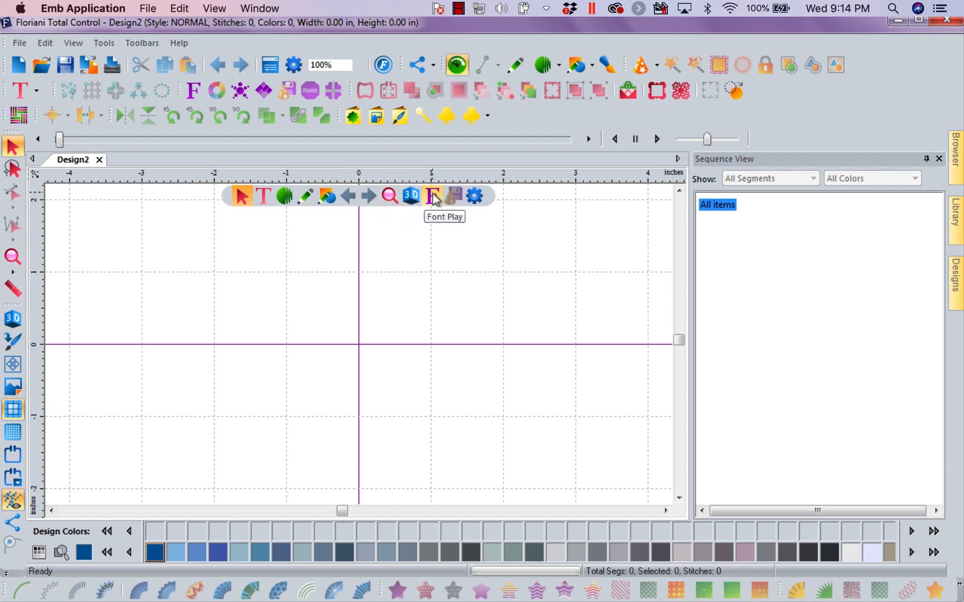
mouse_move(473, 220)
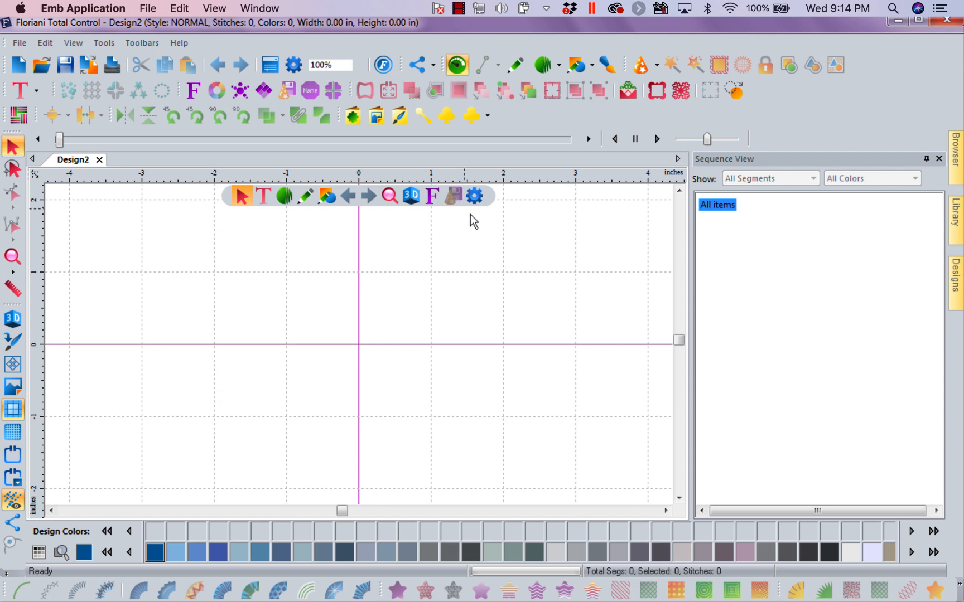
mouse_move(473, 196)
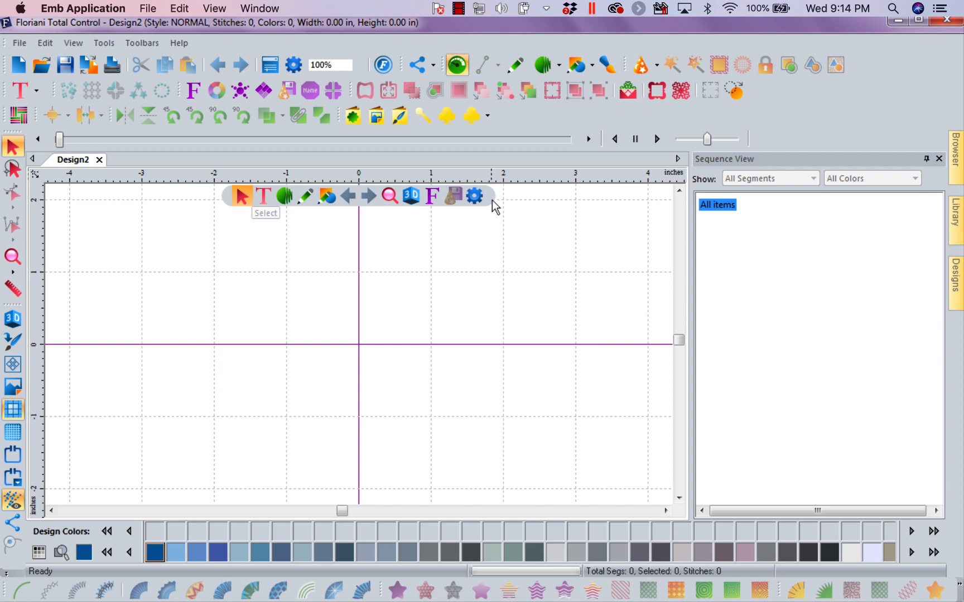
mouse_move(205, 170)
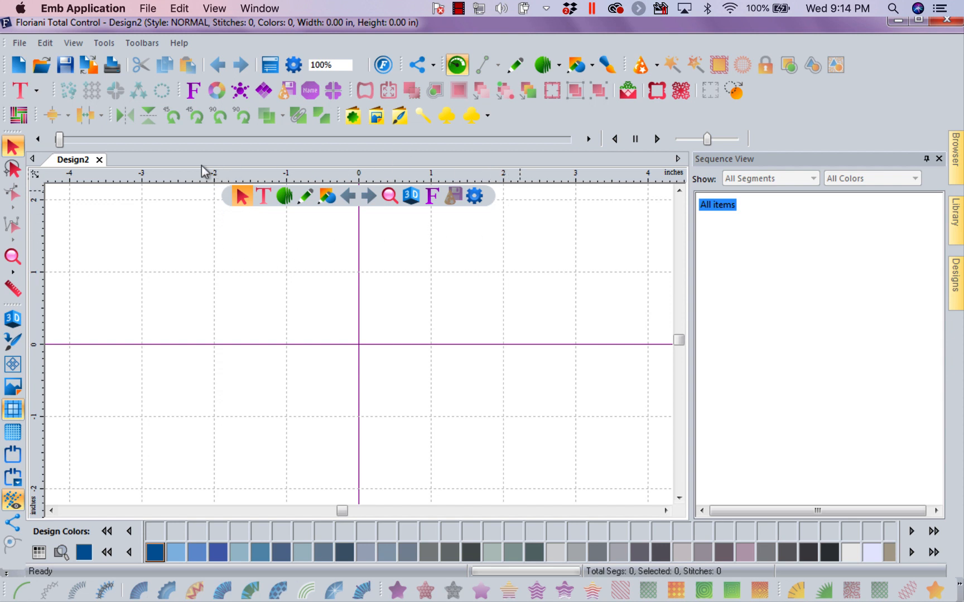
mouse_move(426, 209)
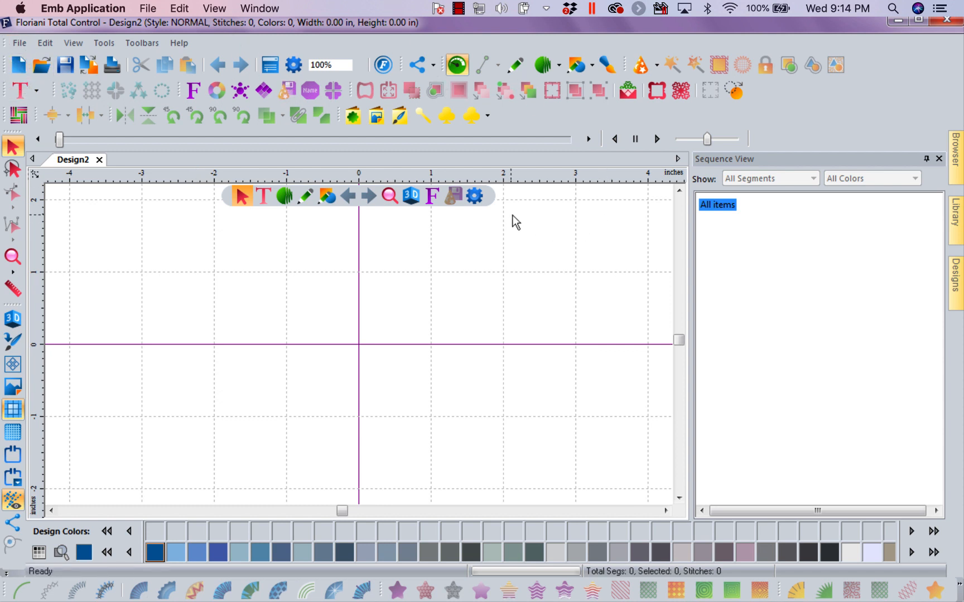
mouse_move(570, 240)
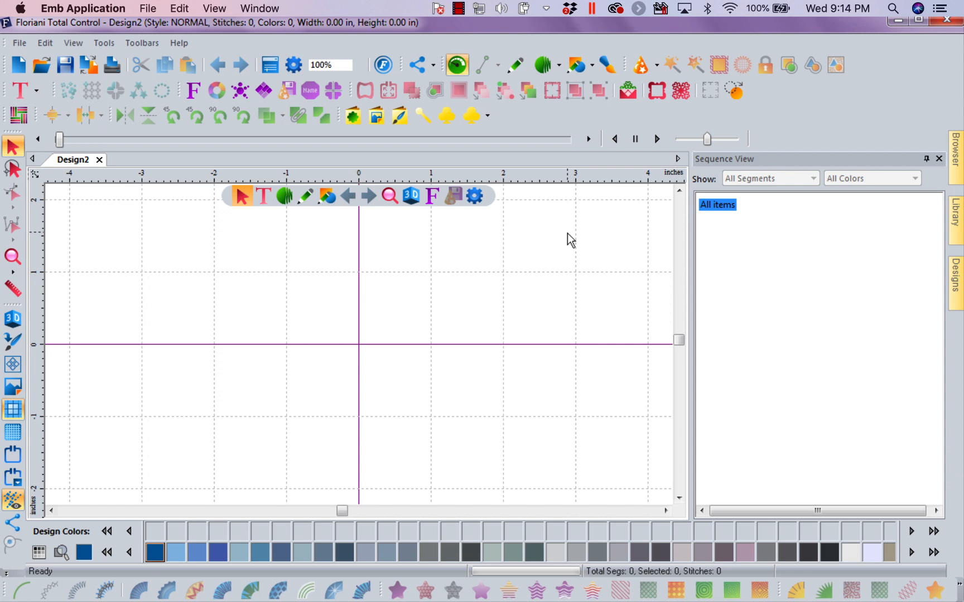
Open the Properties docker with its Design Notes area above Sequence View.
click(269, 65)
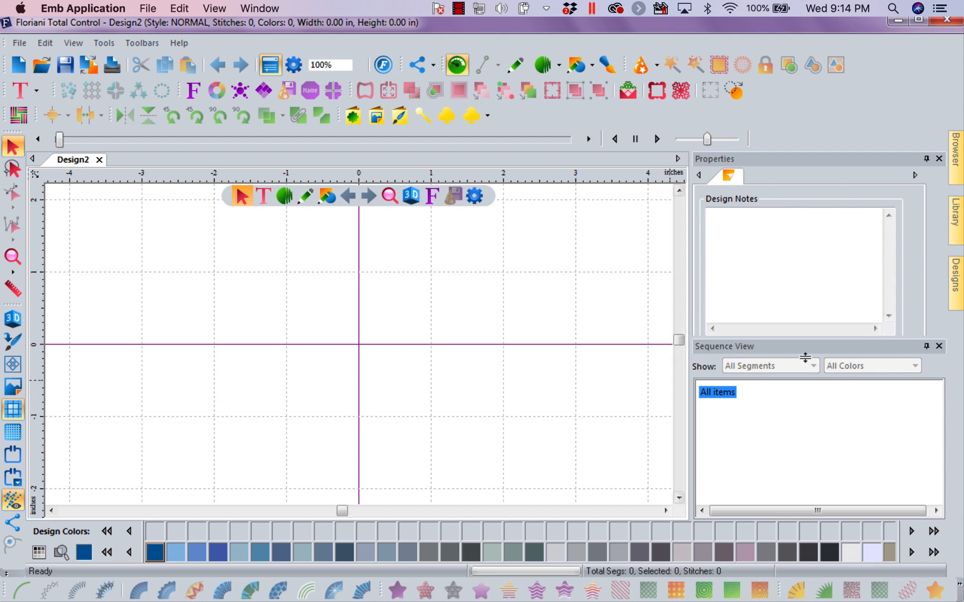
mouse_move(800, 434)
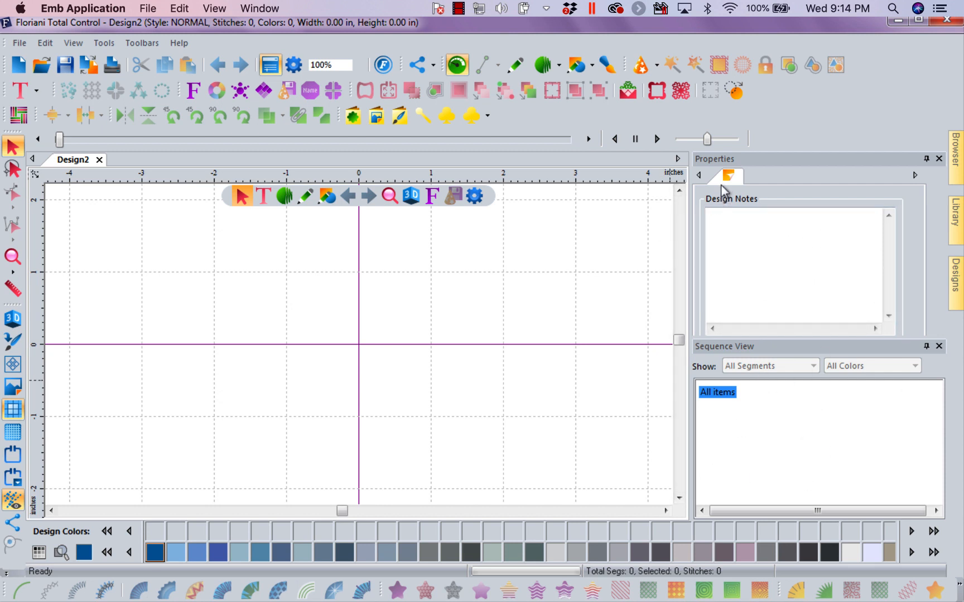
Browse the Library to the September 2019 free monthly designs.
click(956, 218)
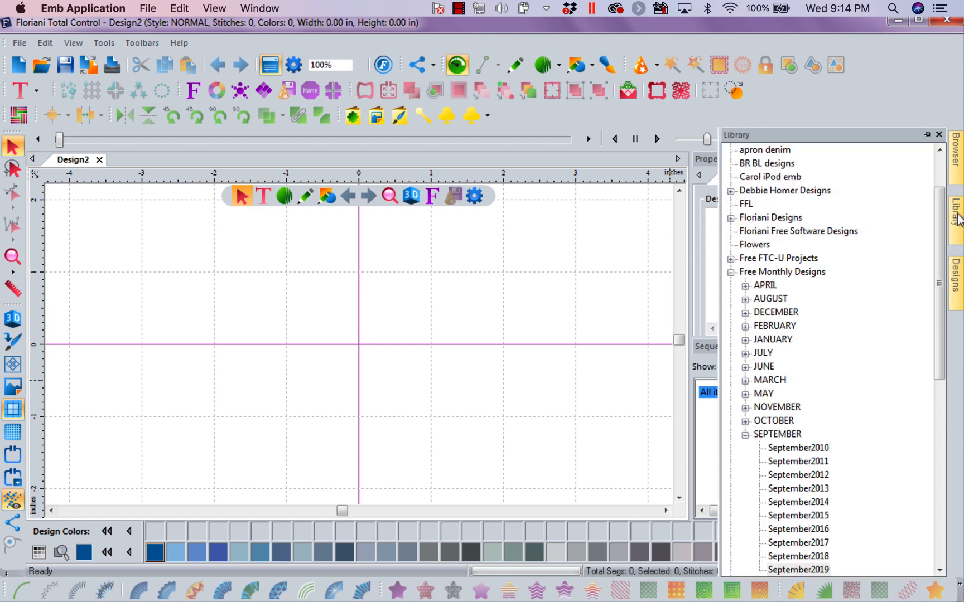
mouse_move(776, 300)
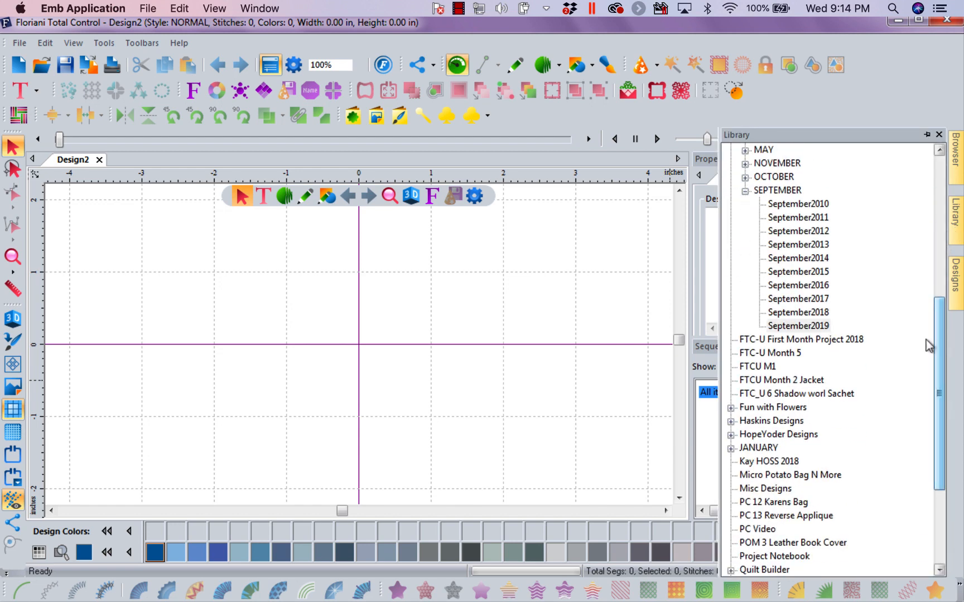
click(797, 326)
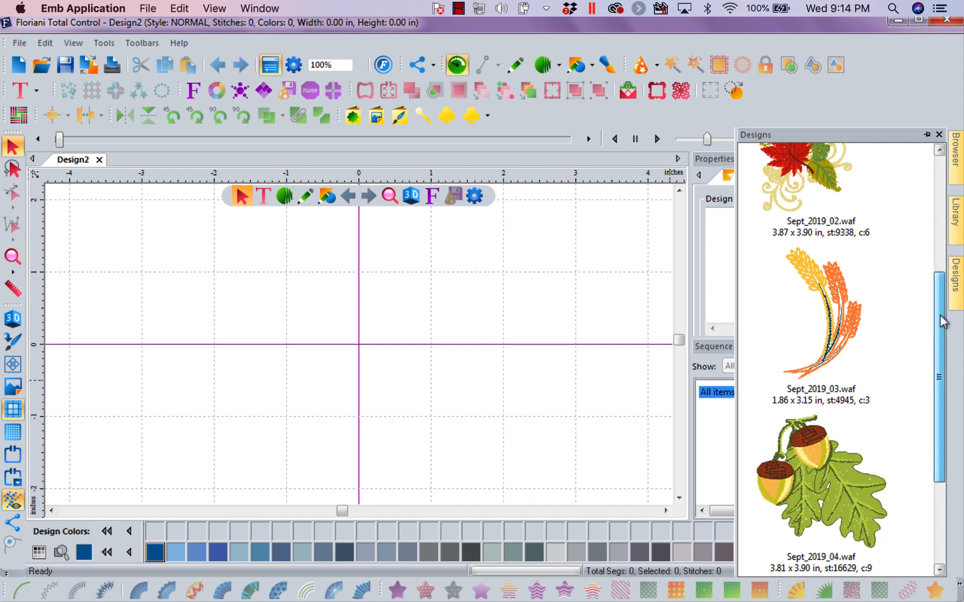
scroll(down, 3)
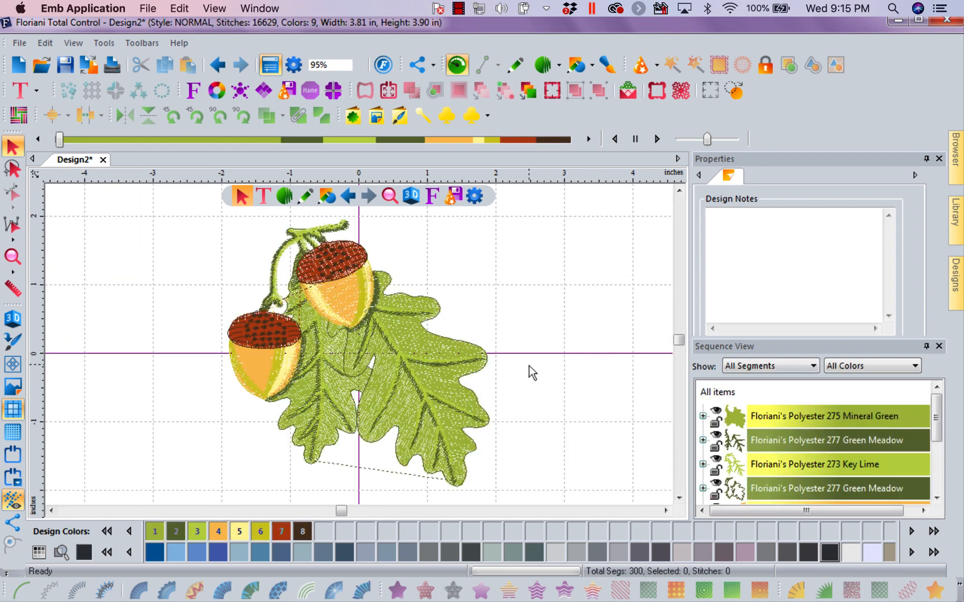
click(935, 416)
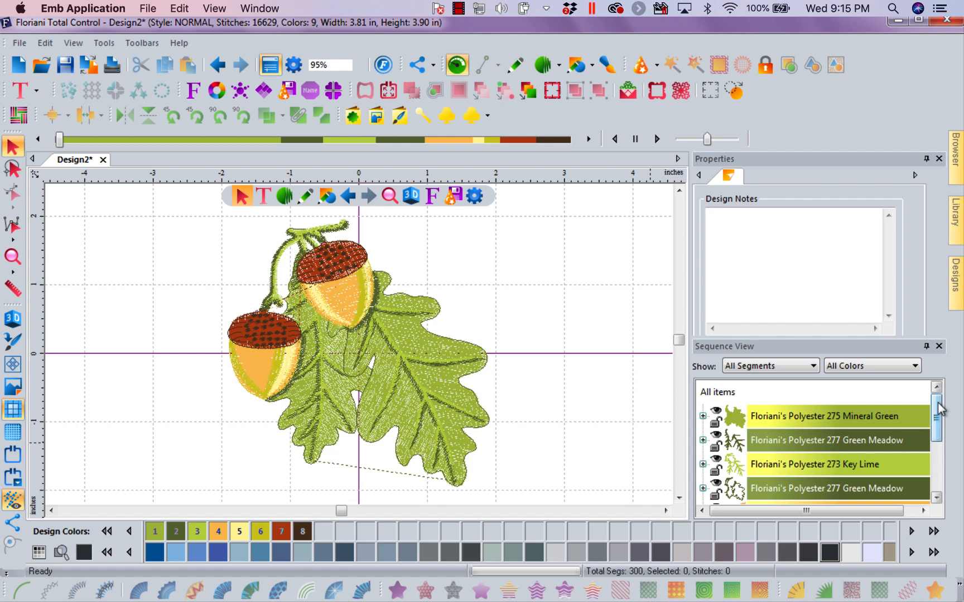
scroll(down, 3)
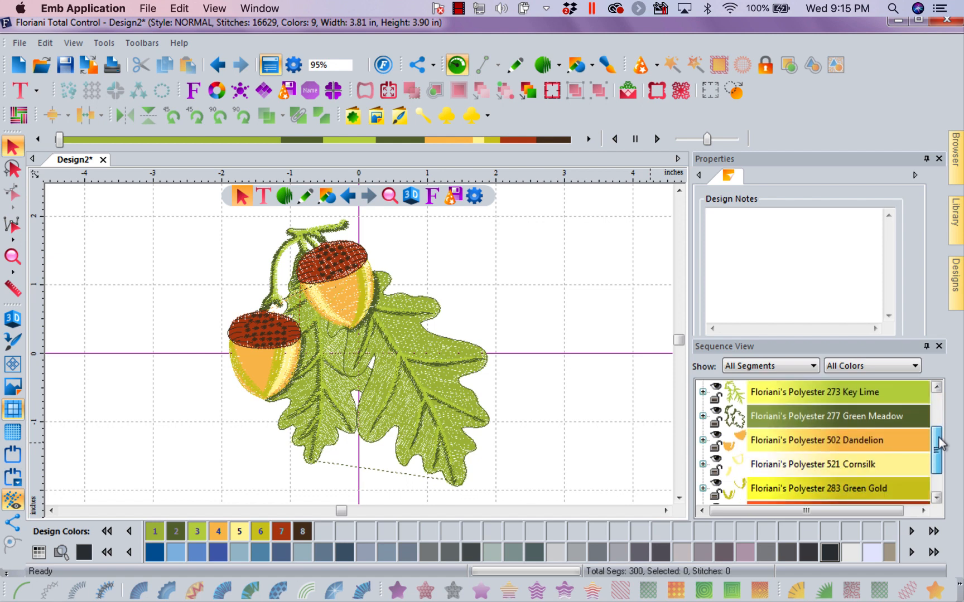
click(939, 159)
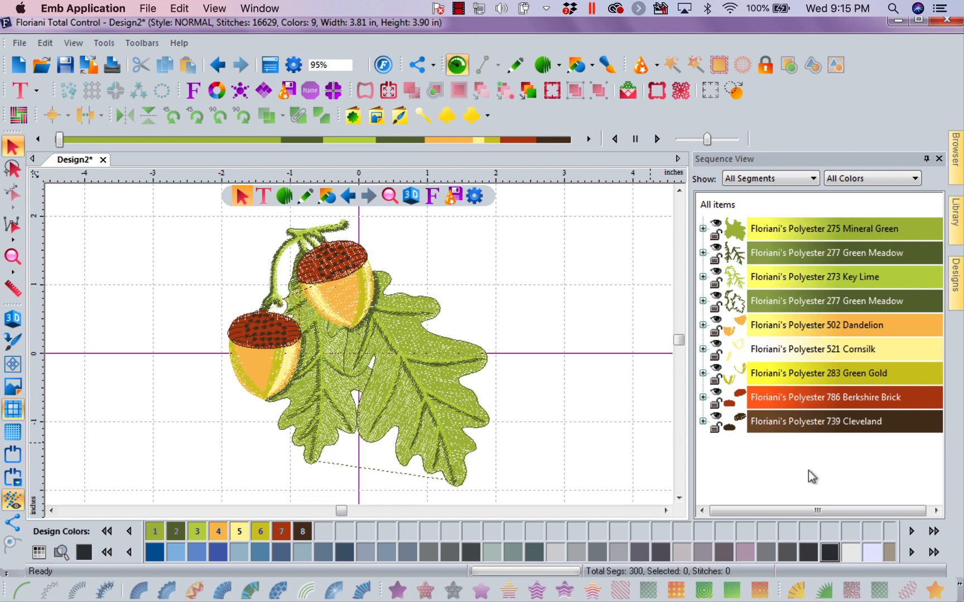
mouse_move(773, 385)
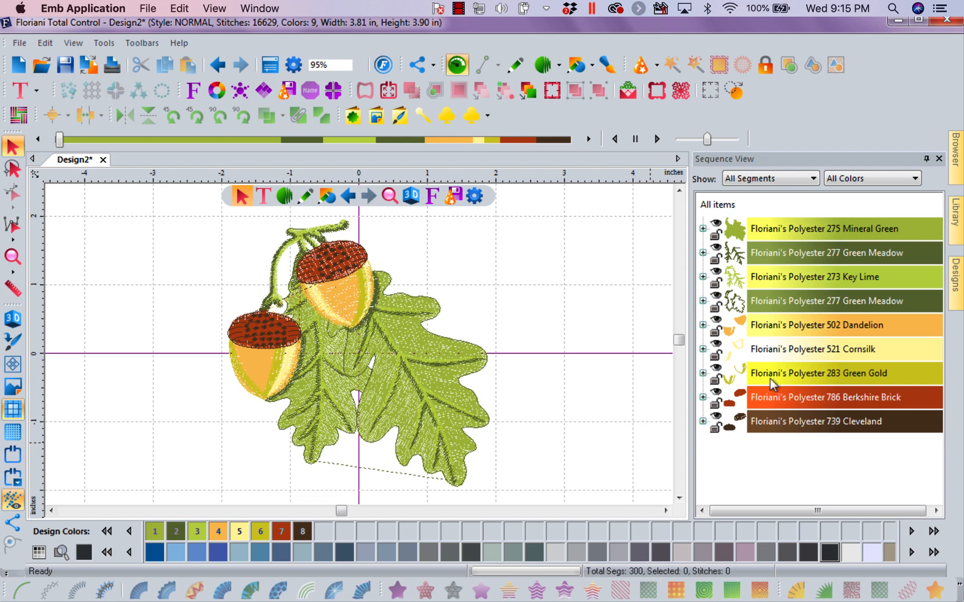
mouse_move(737, 236)
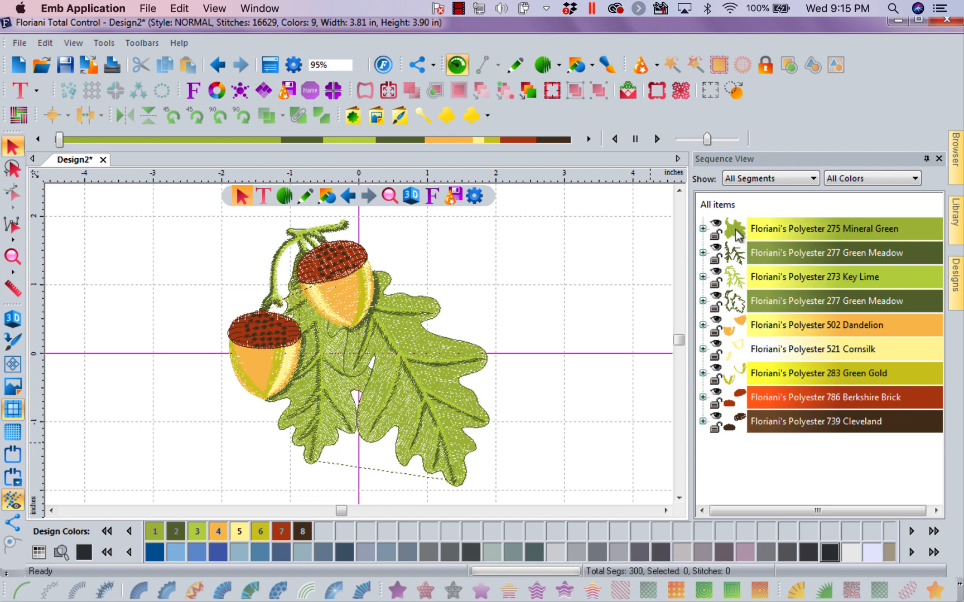
mouse_move(741, 279)
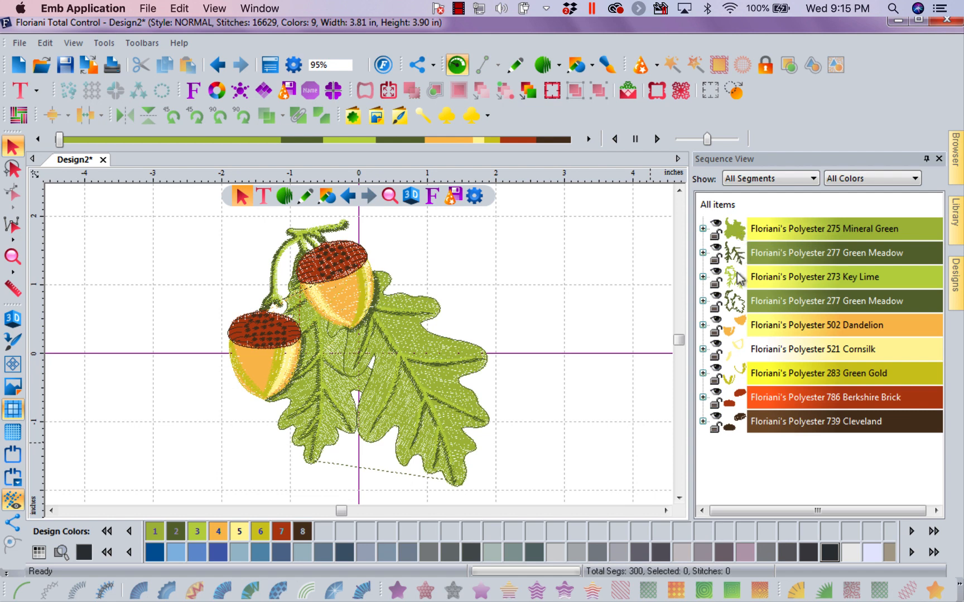
mouse_move(739, 449)
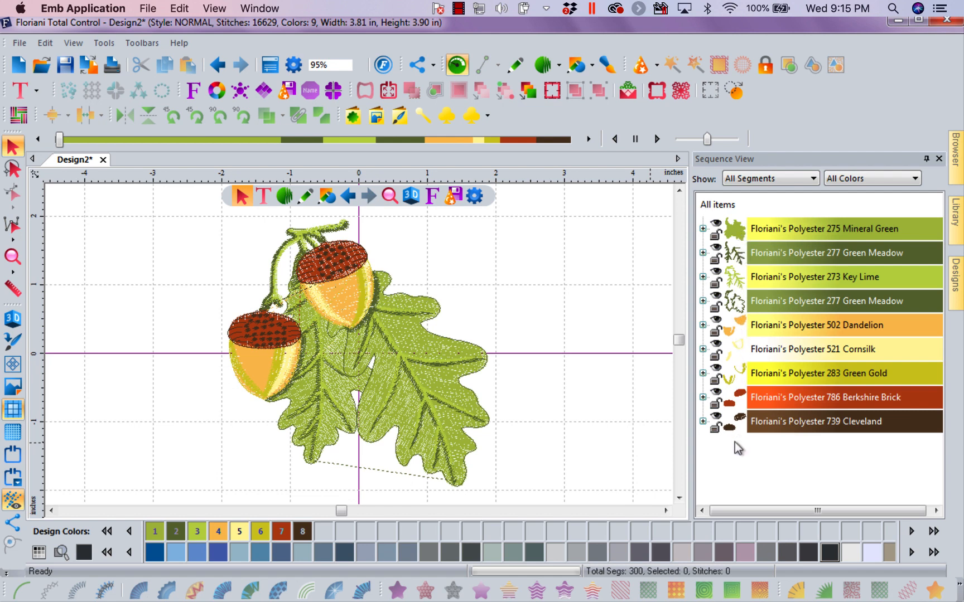
mouse_move(773, 222)
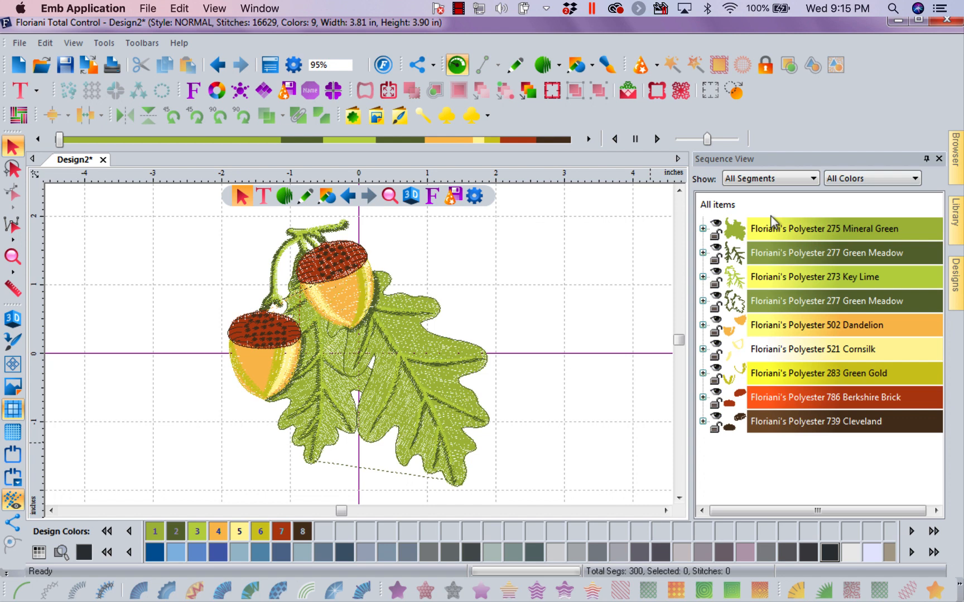
mouse_move(771, 283)
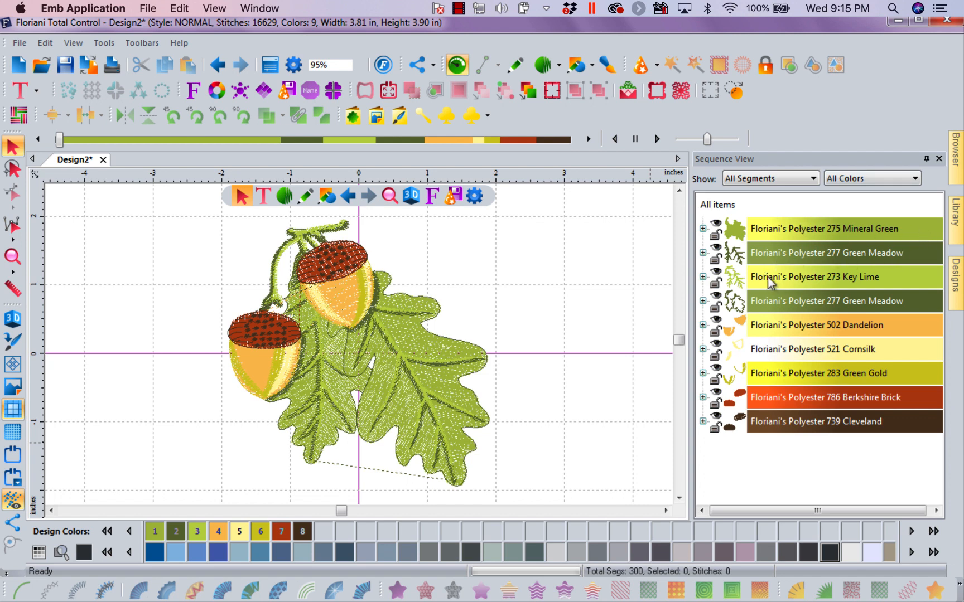
mouse_move(873, 329)
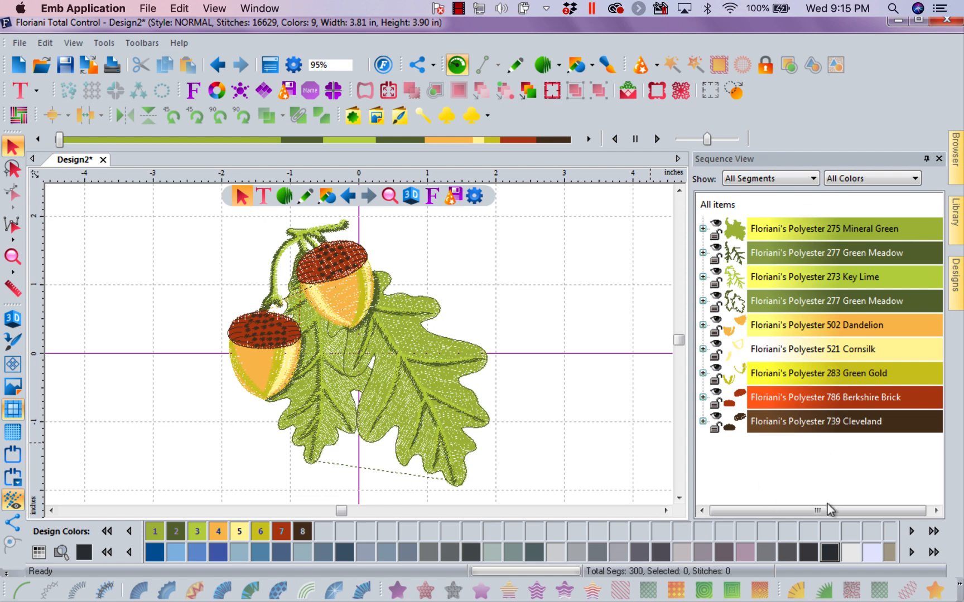
mouse_move(897, 443)
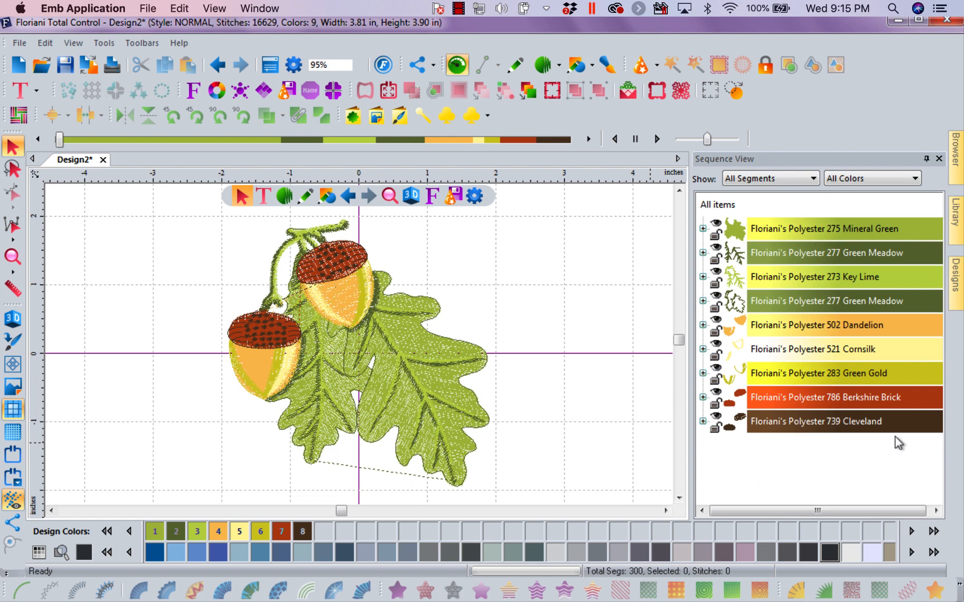
click(270, 65)
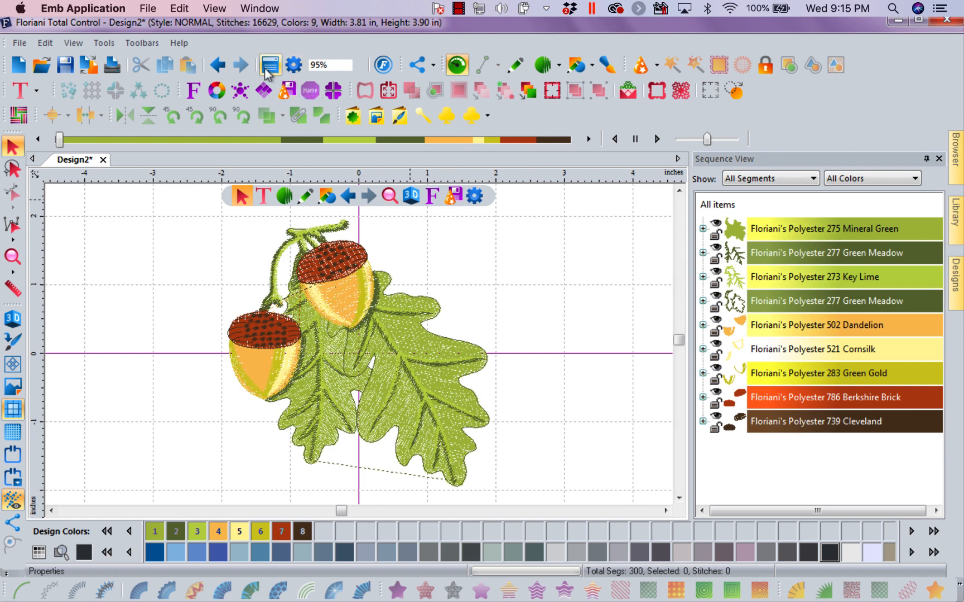
click(269, 64)
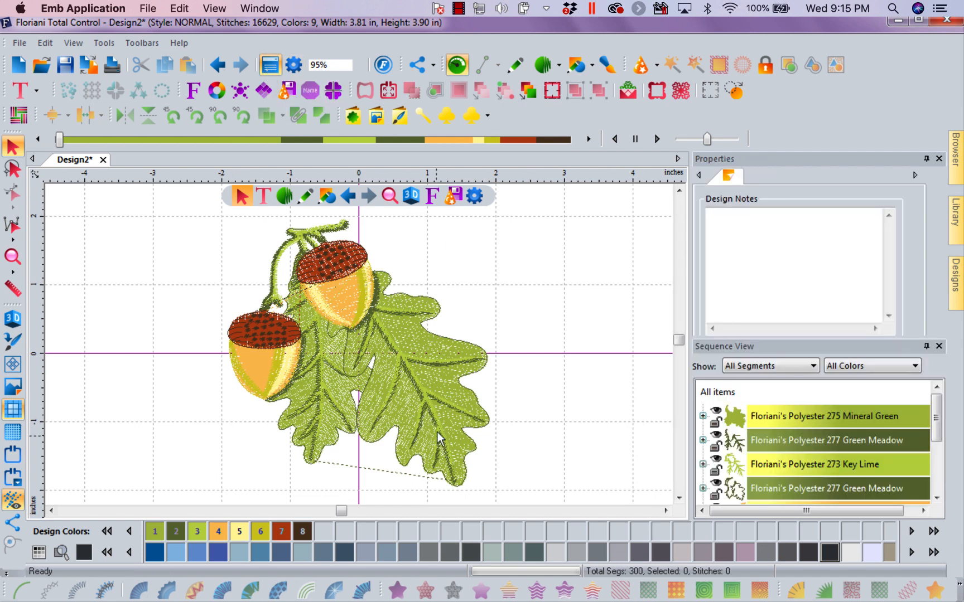
mouse_move(341, 231)
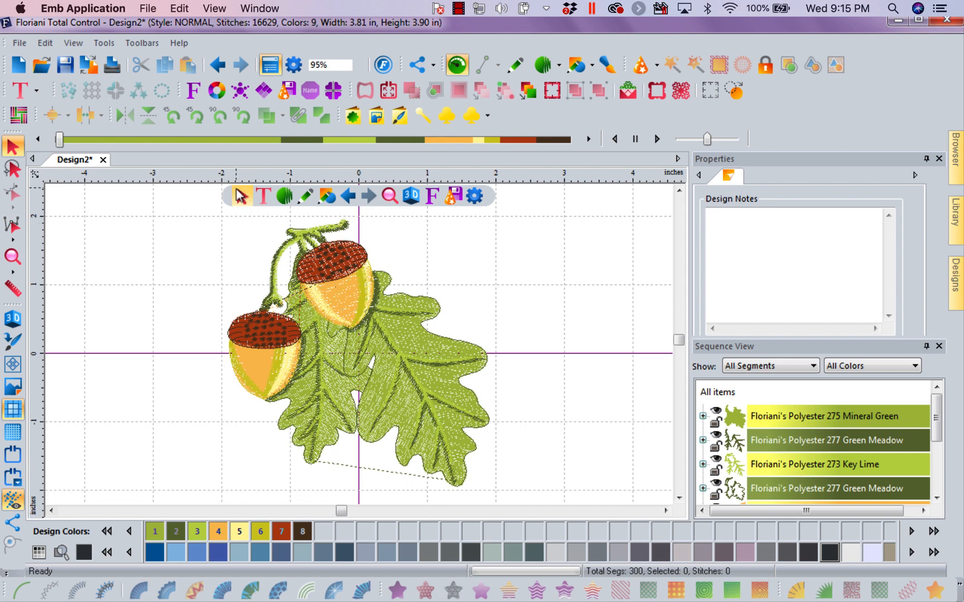
mouse_move(595, 393)
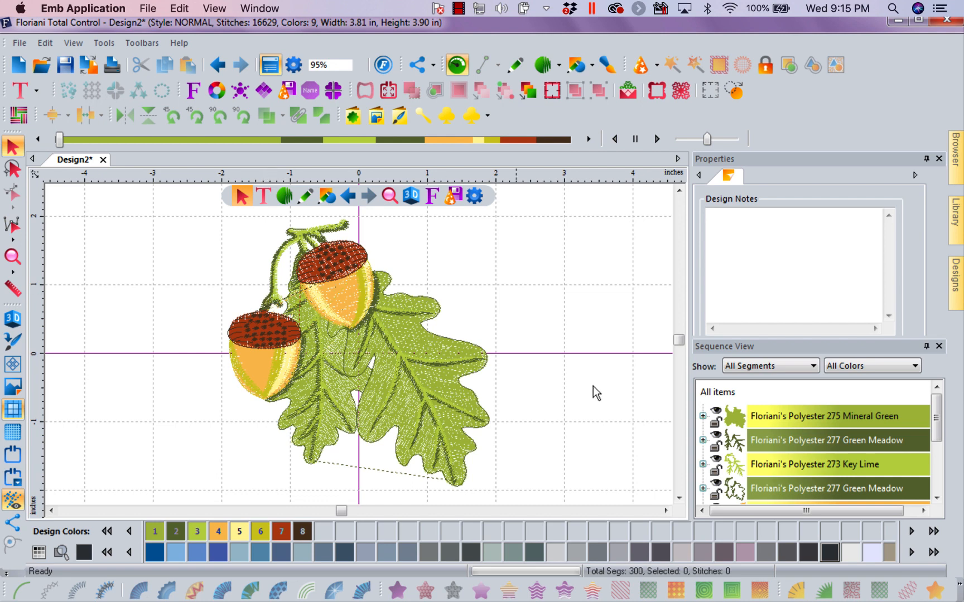
click(827, 440)
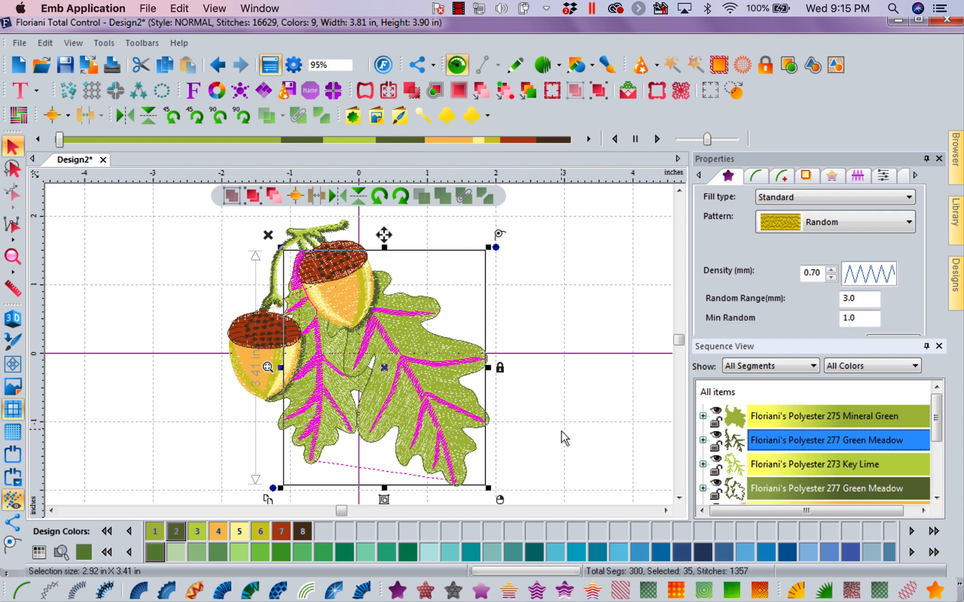
mouse_move(482, 222)
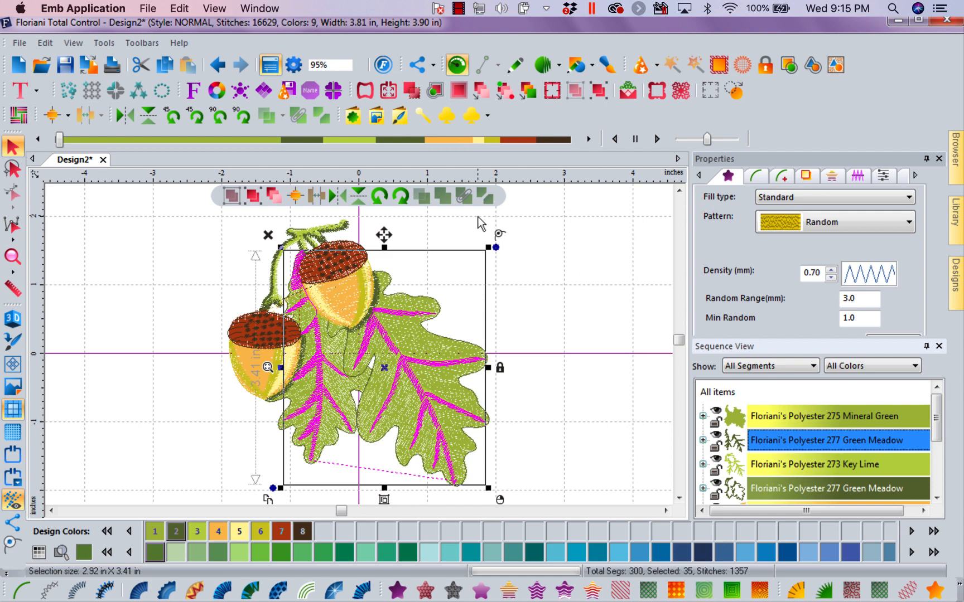
mouse_move(433, 204)
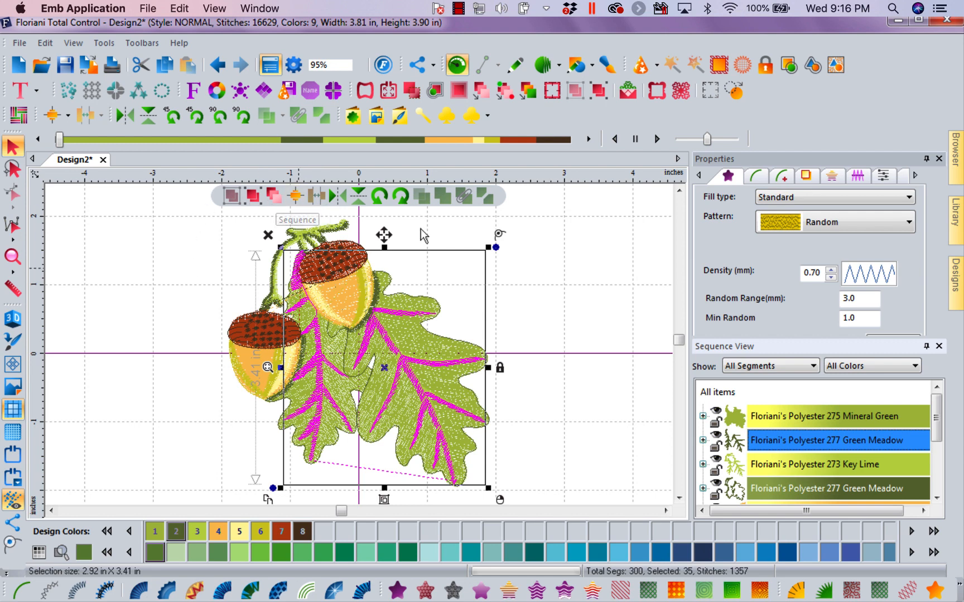
mouse_move(275, 195)
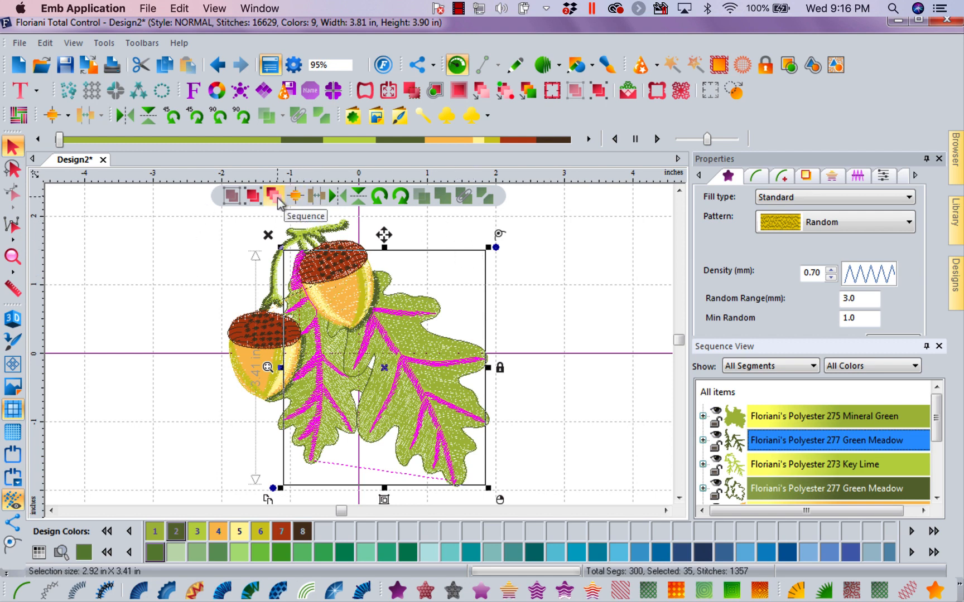
mouse_move(254, 203)
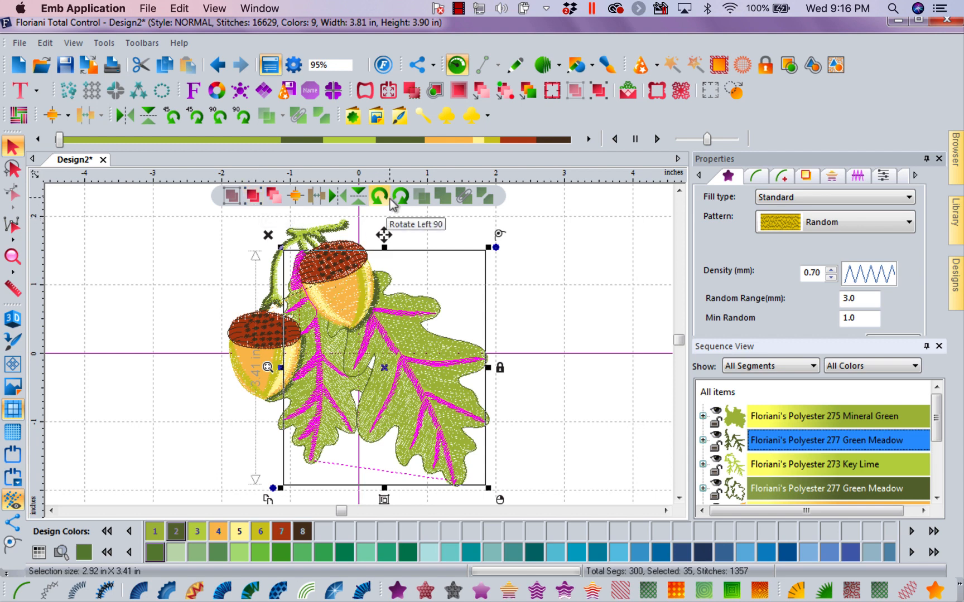
mouse_move(421, 197)
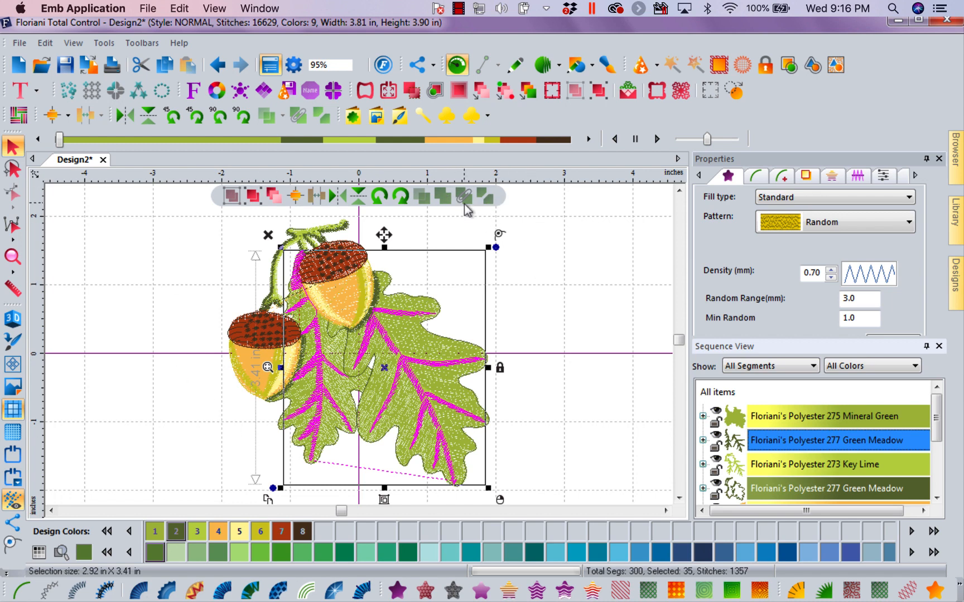
mouse_move(414, 234)
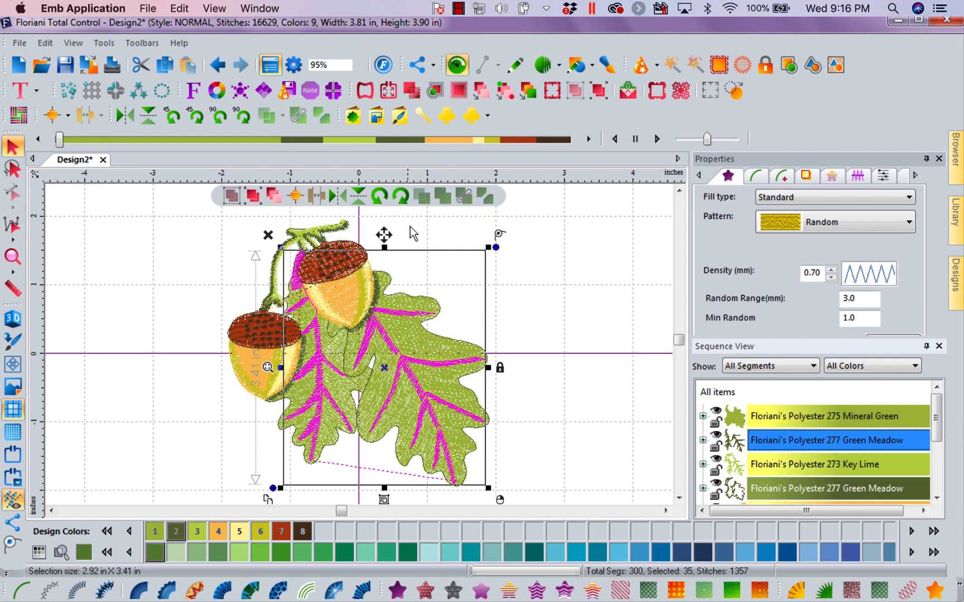
mouse_move(453, 336)
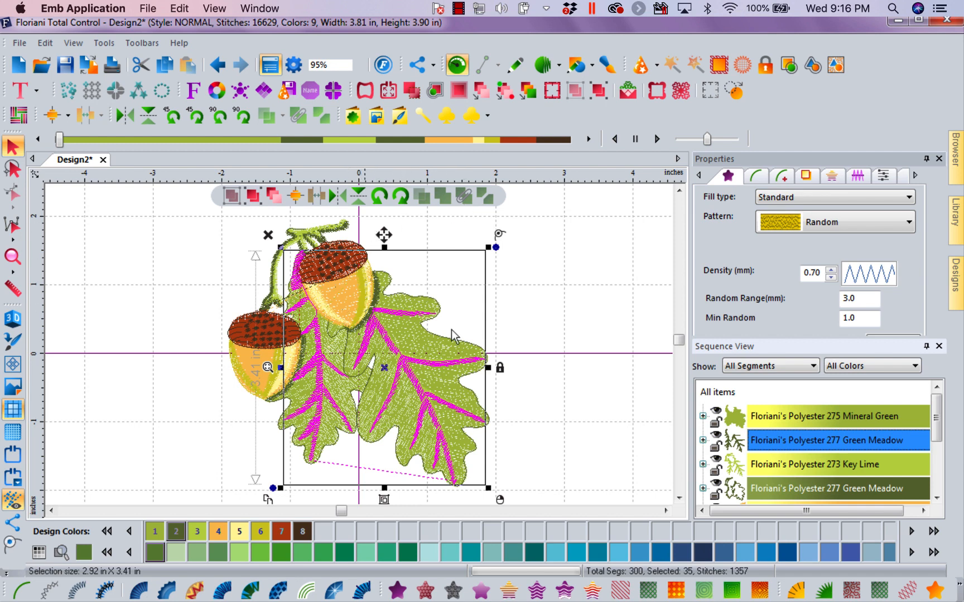
mouse_move(848, 243)
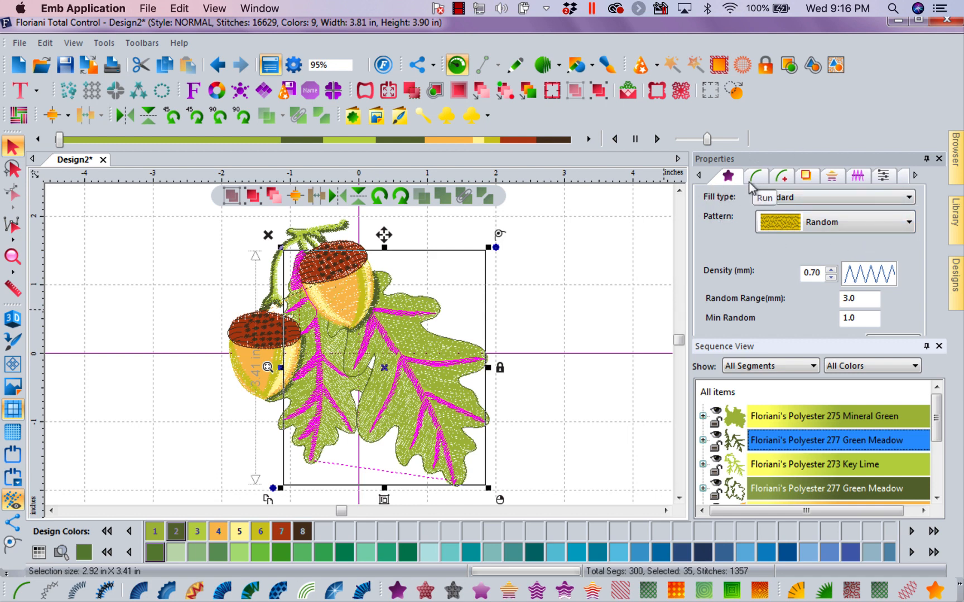
click(832, 197)
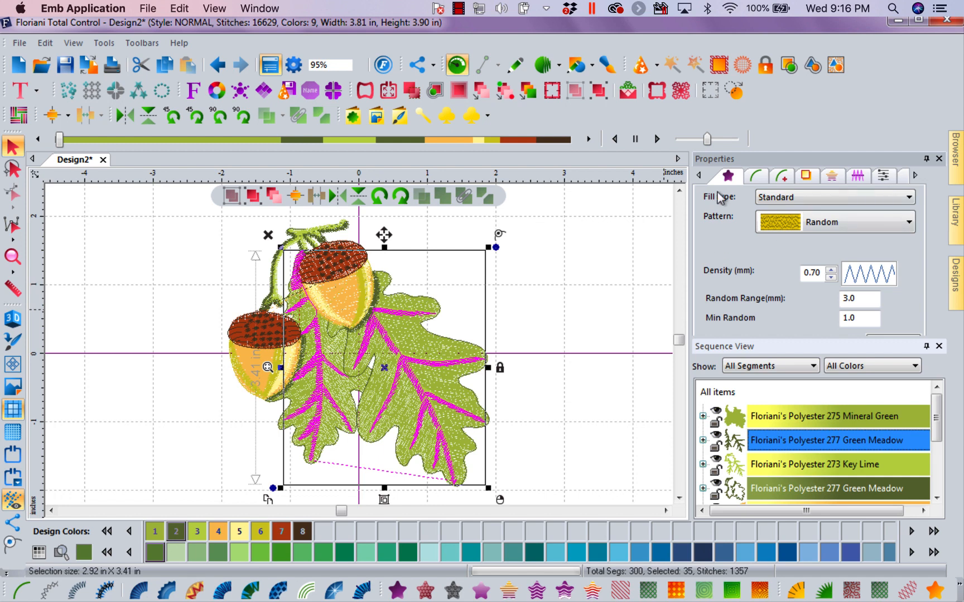
mouse_move(727, 176)
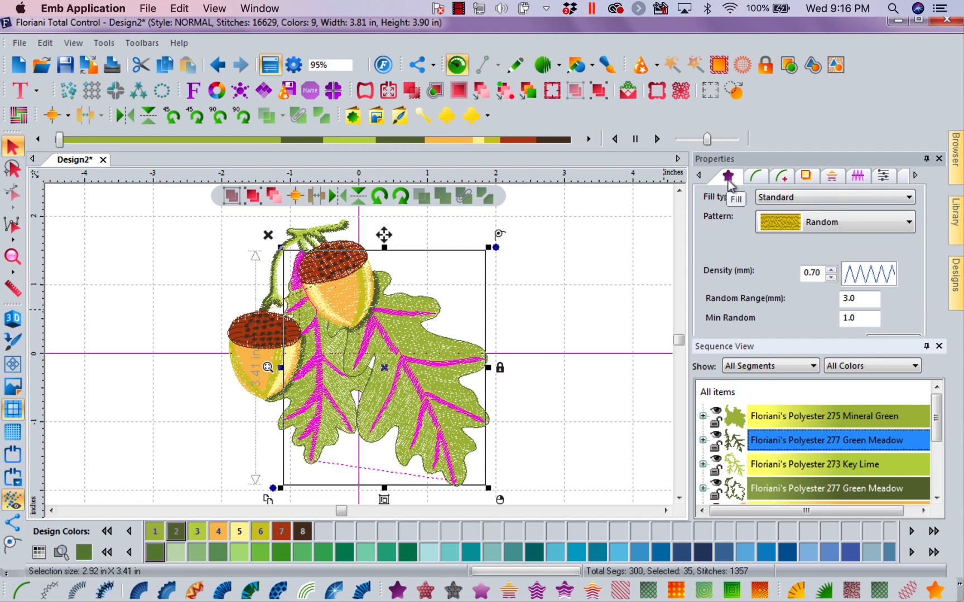
mouse_move(616, 257)
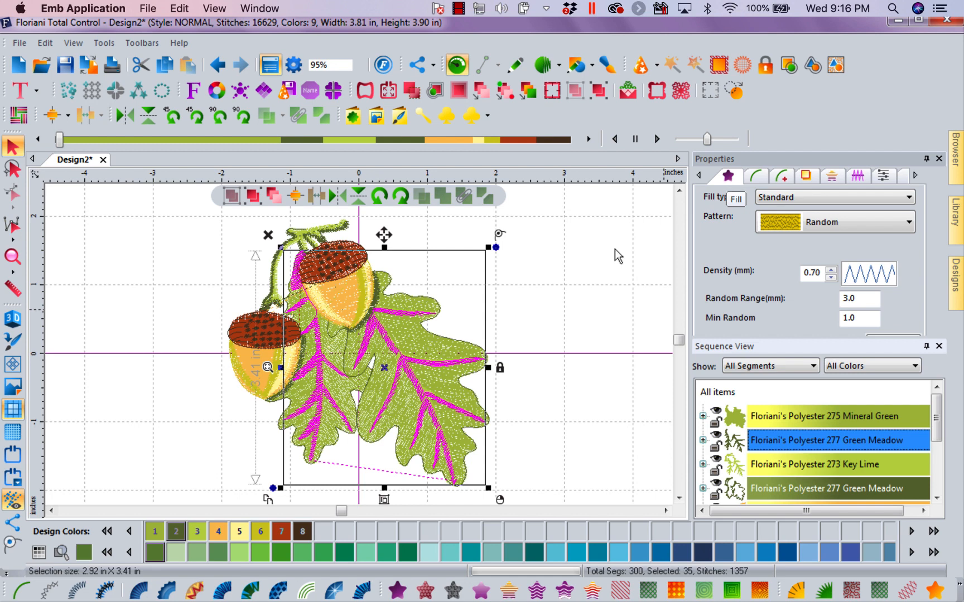
mouse_move(398, 590)
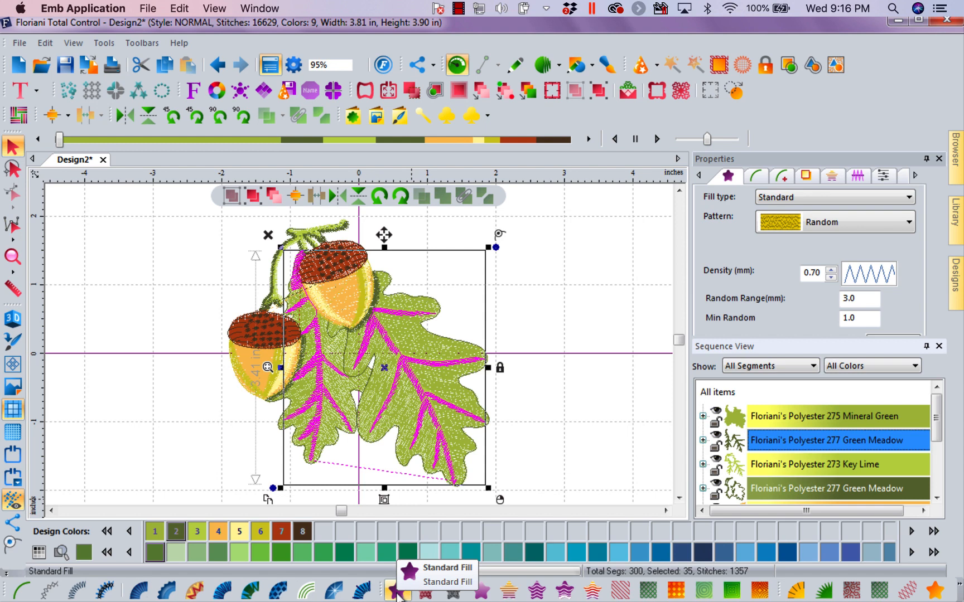
mouse_move(728, 182)
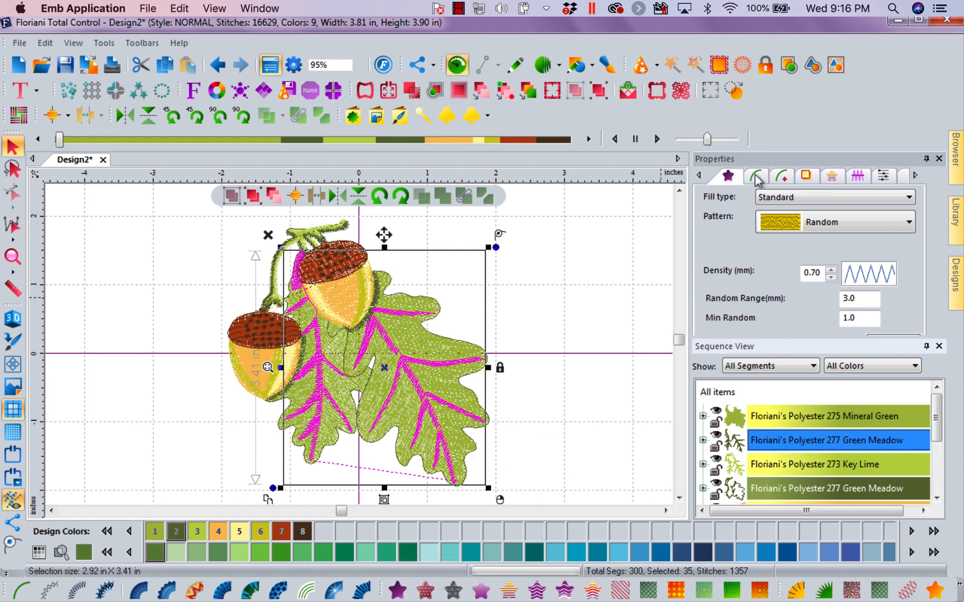
mouse_move(784, 176)
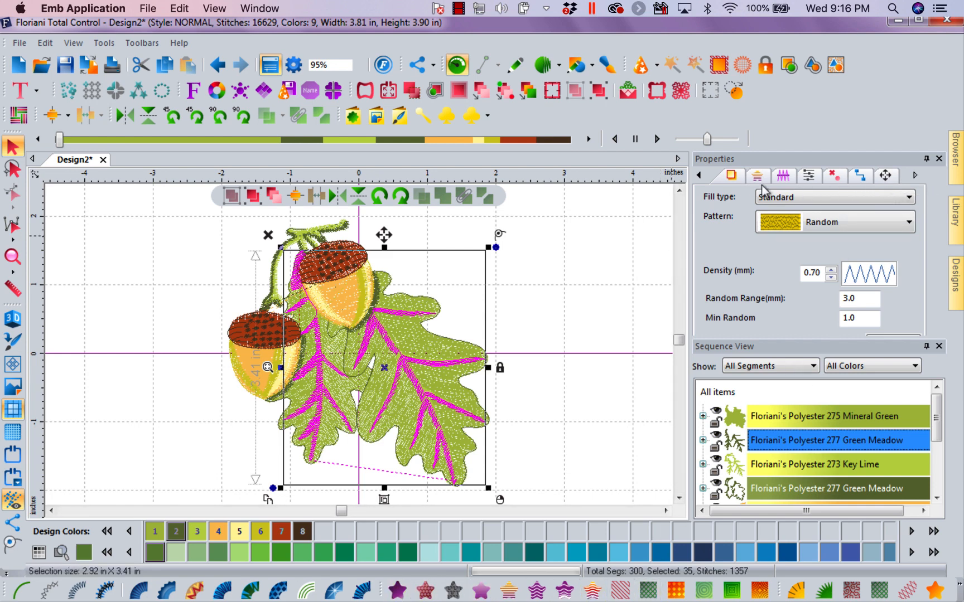
Select the Mineral Green oak leaf fill (Standard Random fill, 0.50 mm density).
click(699, 175)
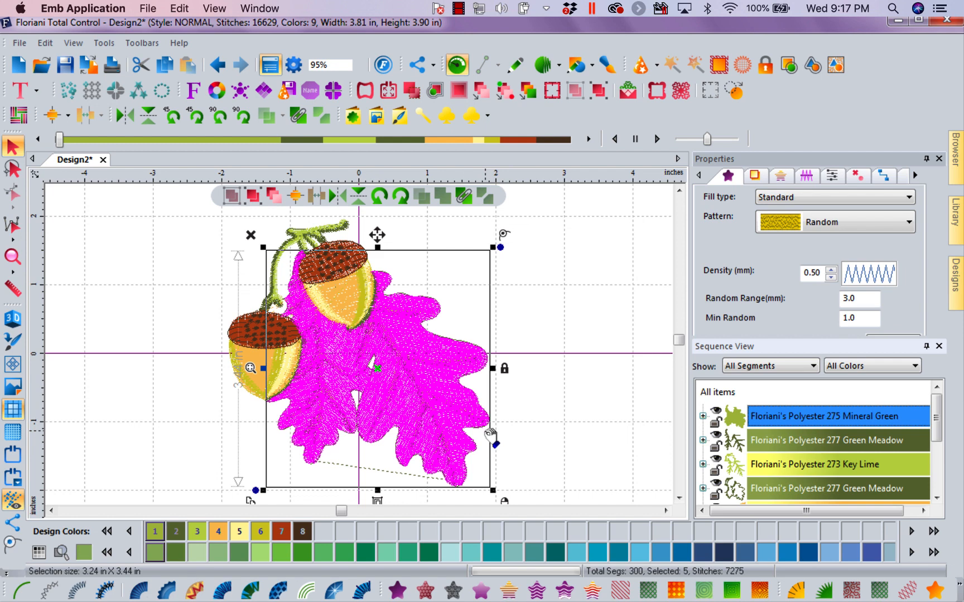
mouse_move(546, 283)
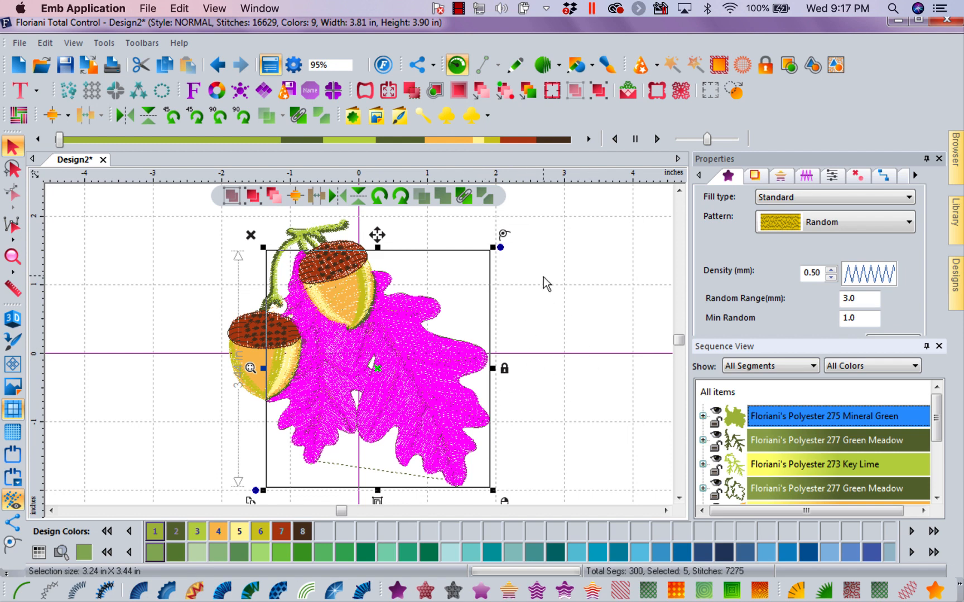
mouse_move(353, 212)
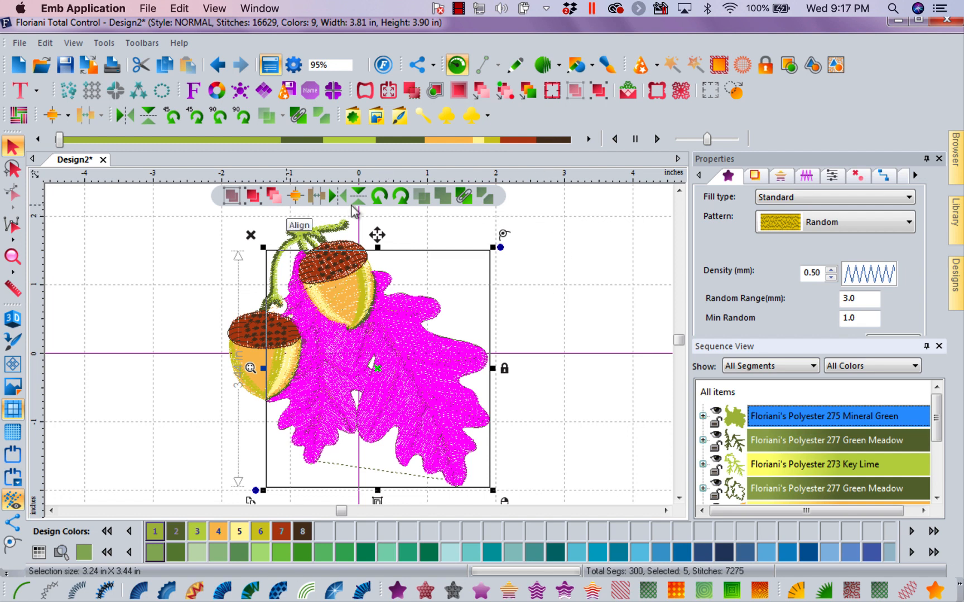
mouse_move(599, 344)
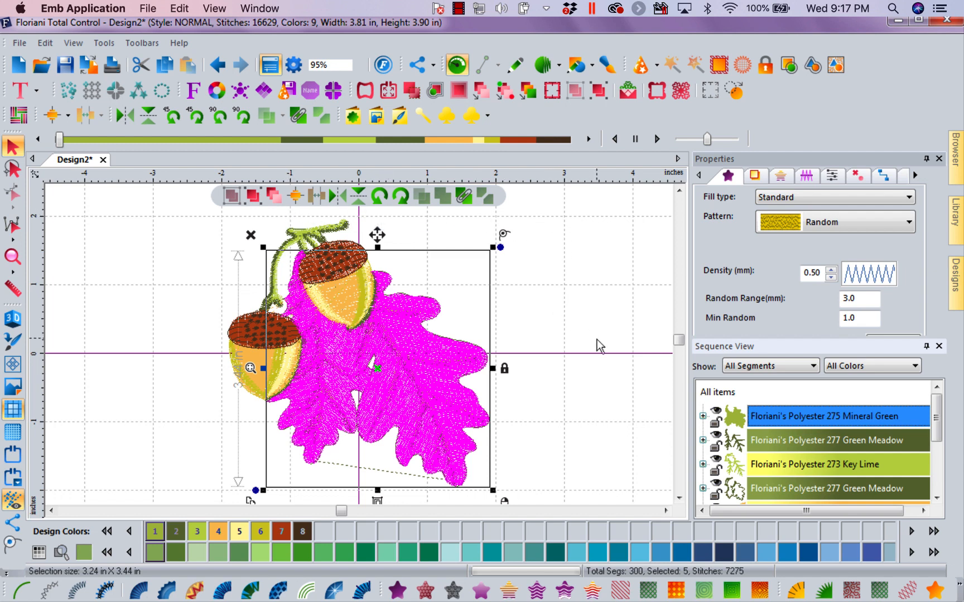
mouse_move(566, 284)
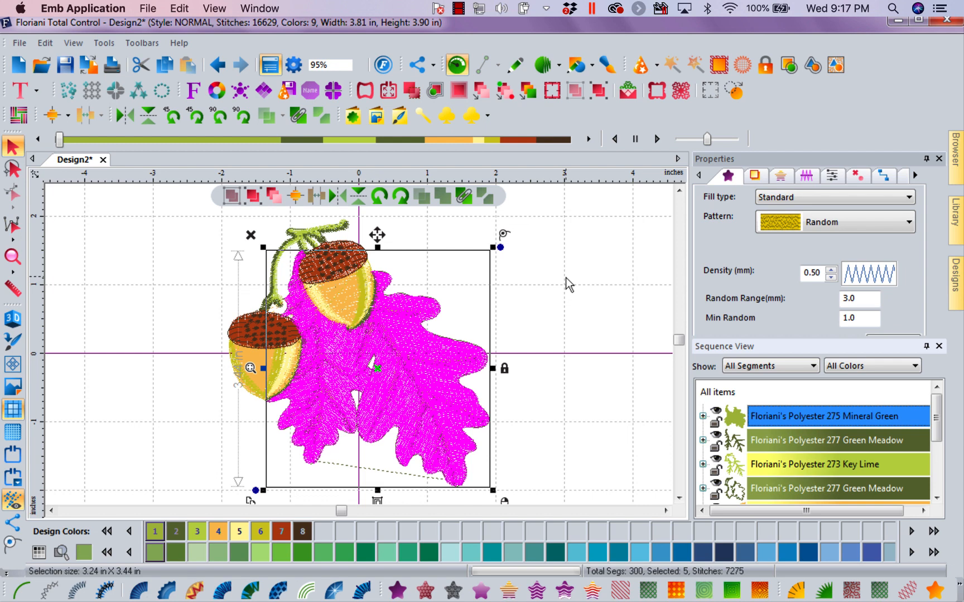
mouse_move(251, 203)
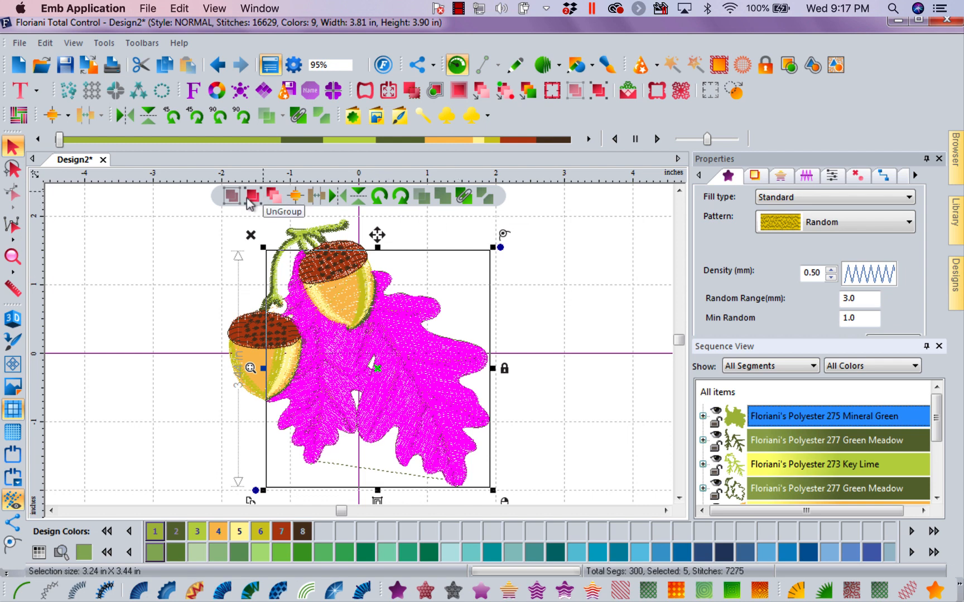
mouse_move(446, 204)
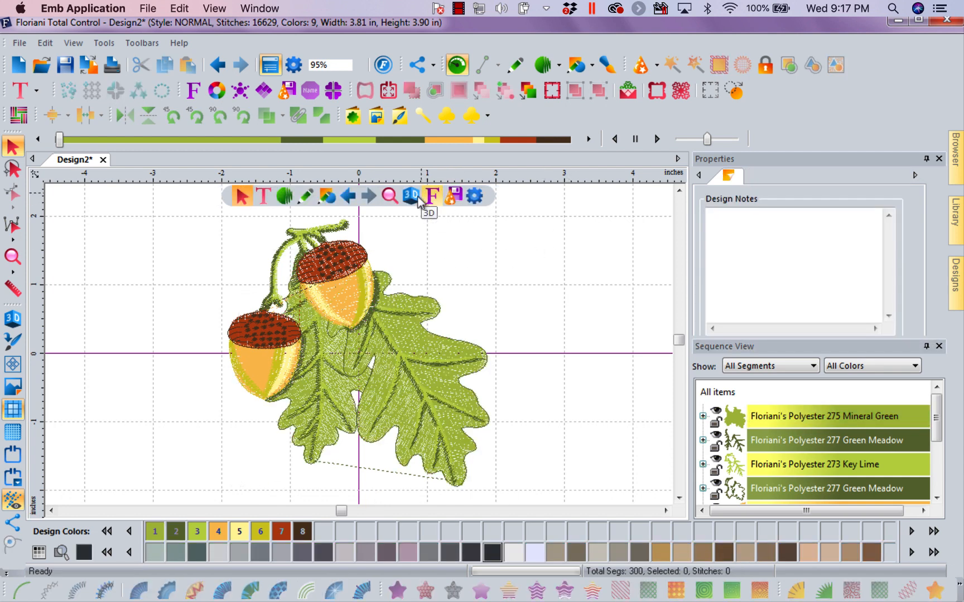
Switch the acorn-and-oak-leaf design to the 3D stitch view from the floating toolbar.
click(411, 196)
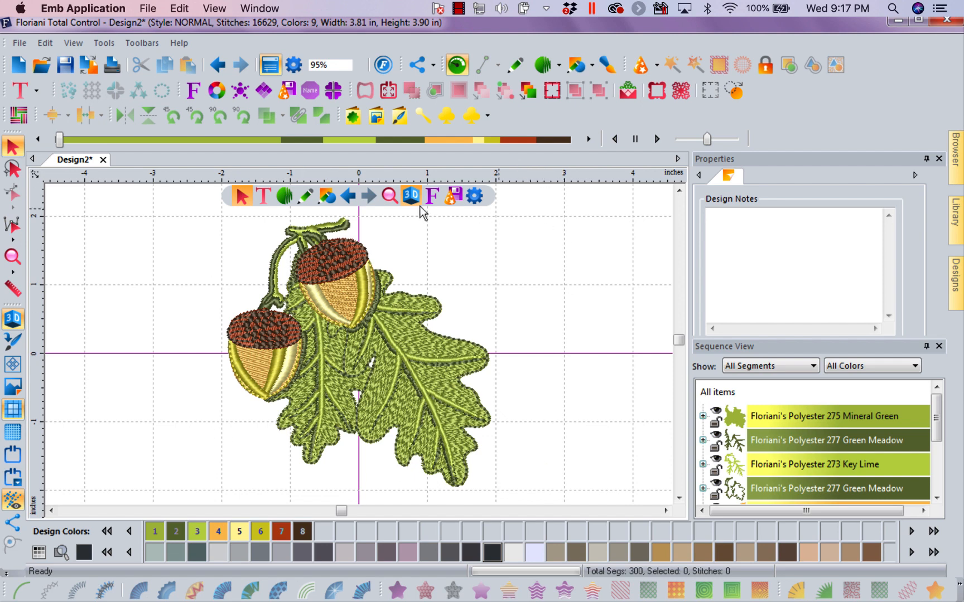
mouse_move(467, 460)
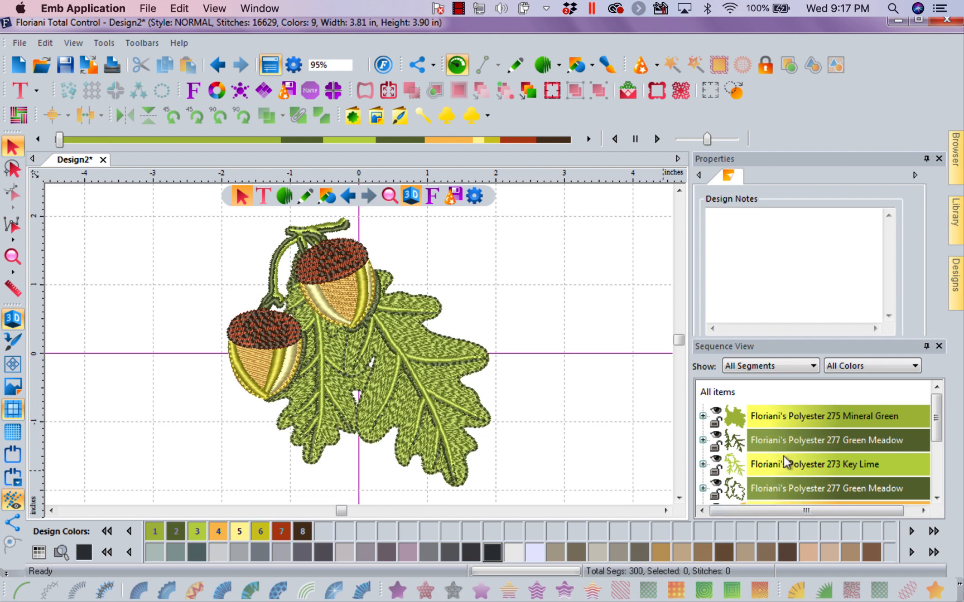
mouse_move(513, 380)
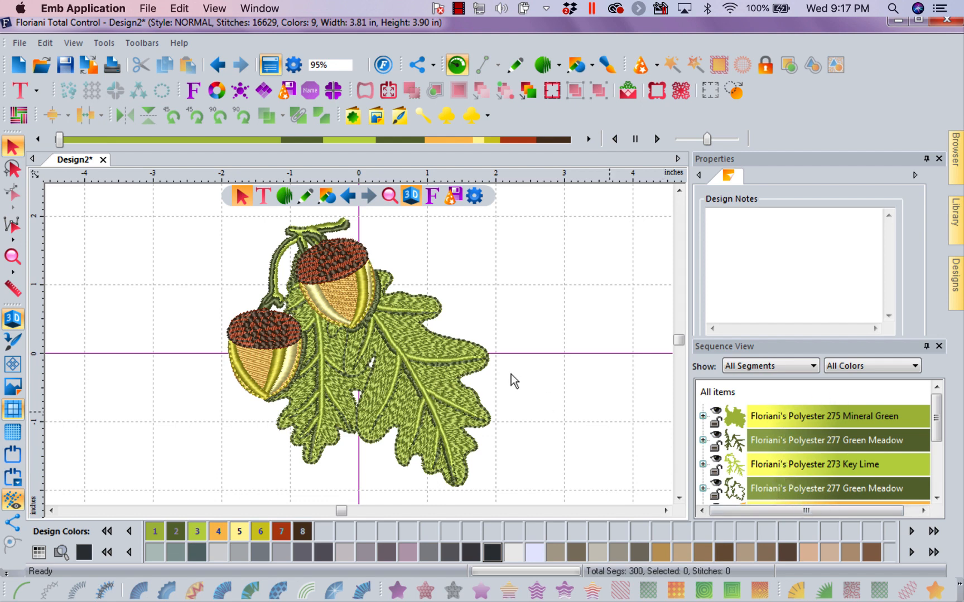